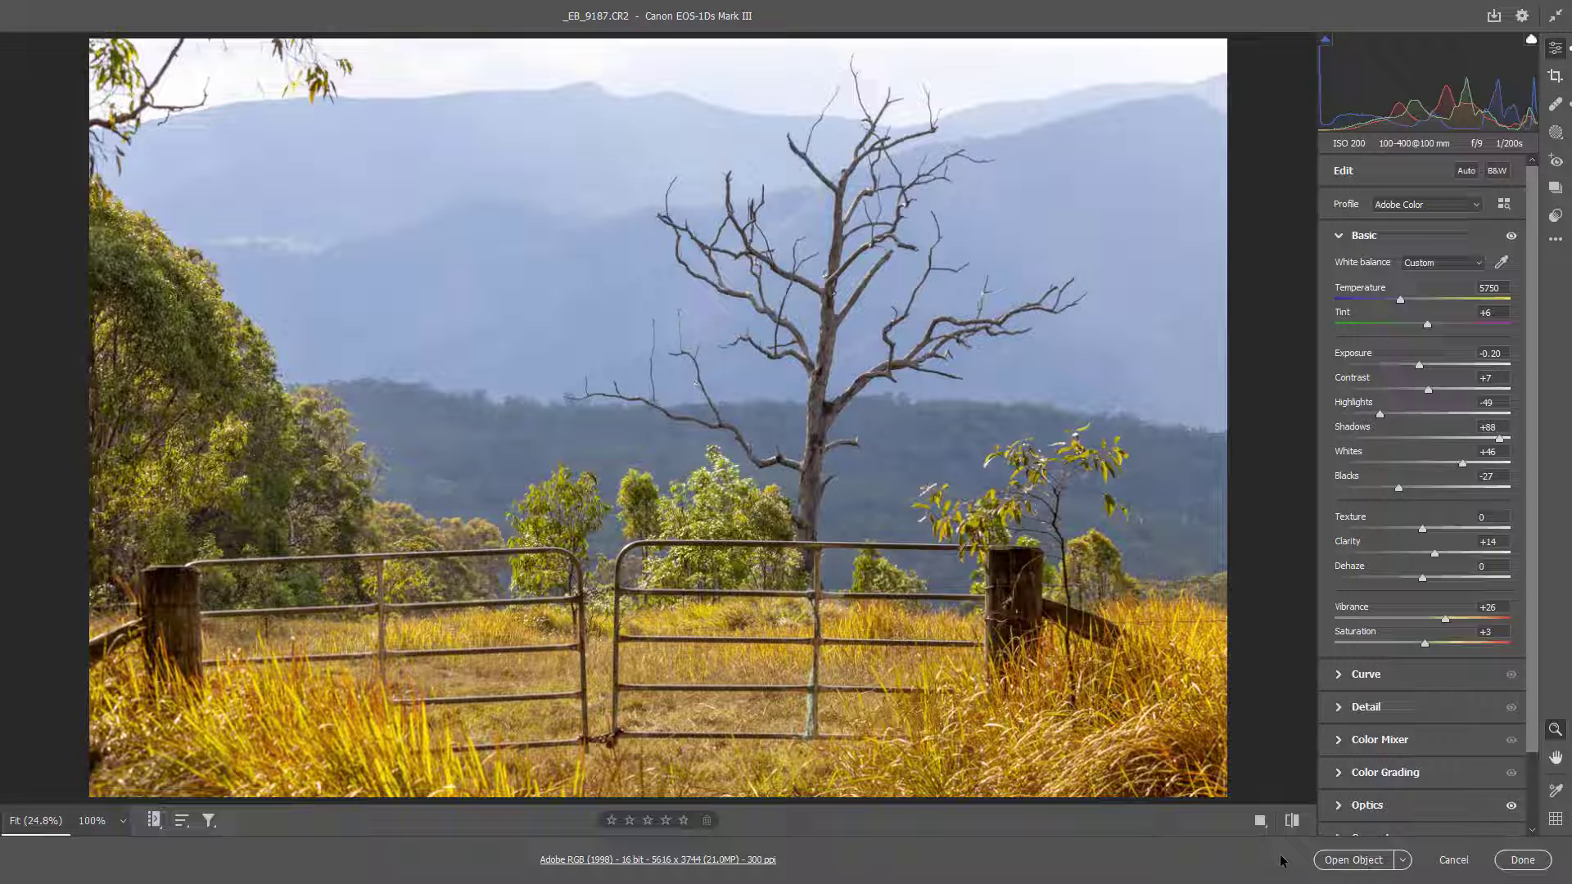
mouse_move(1292, 858)
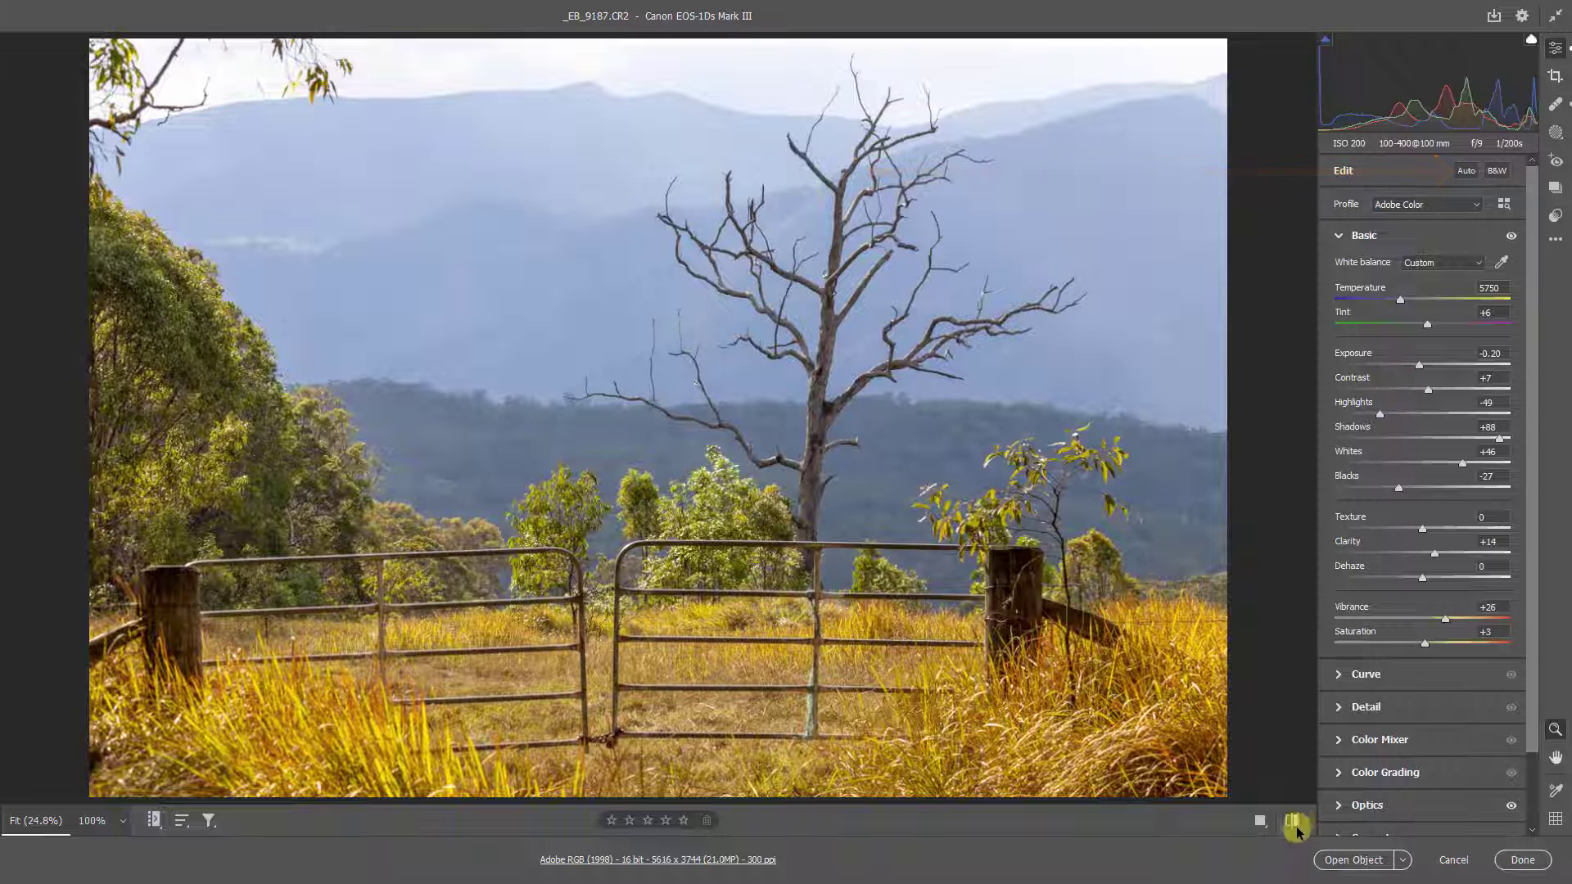
Step: Compare the edit against the photo's default settings, then return to the current edits
left_click(1294, 820)
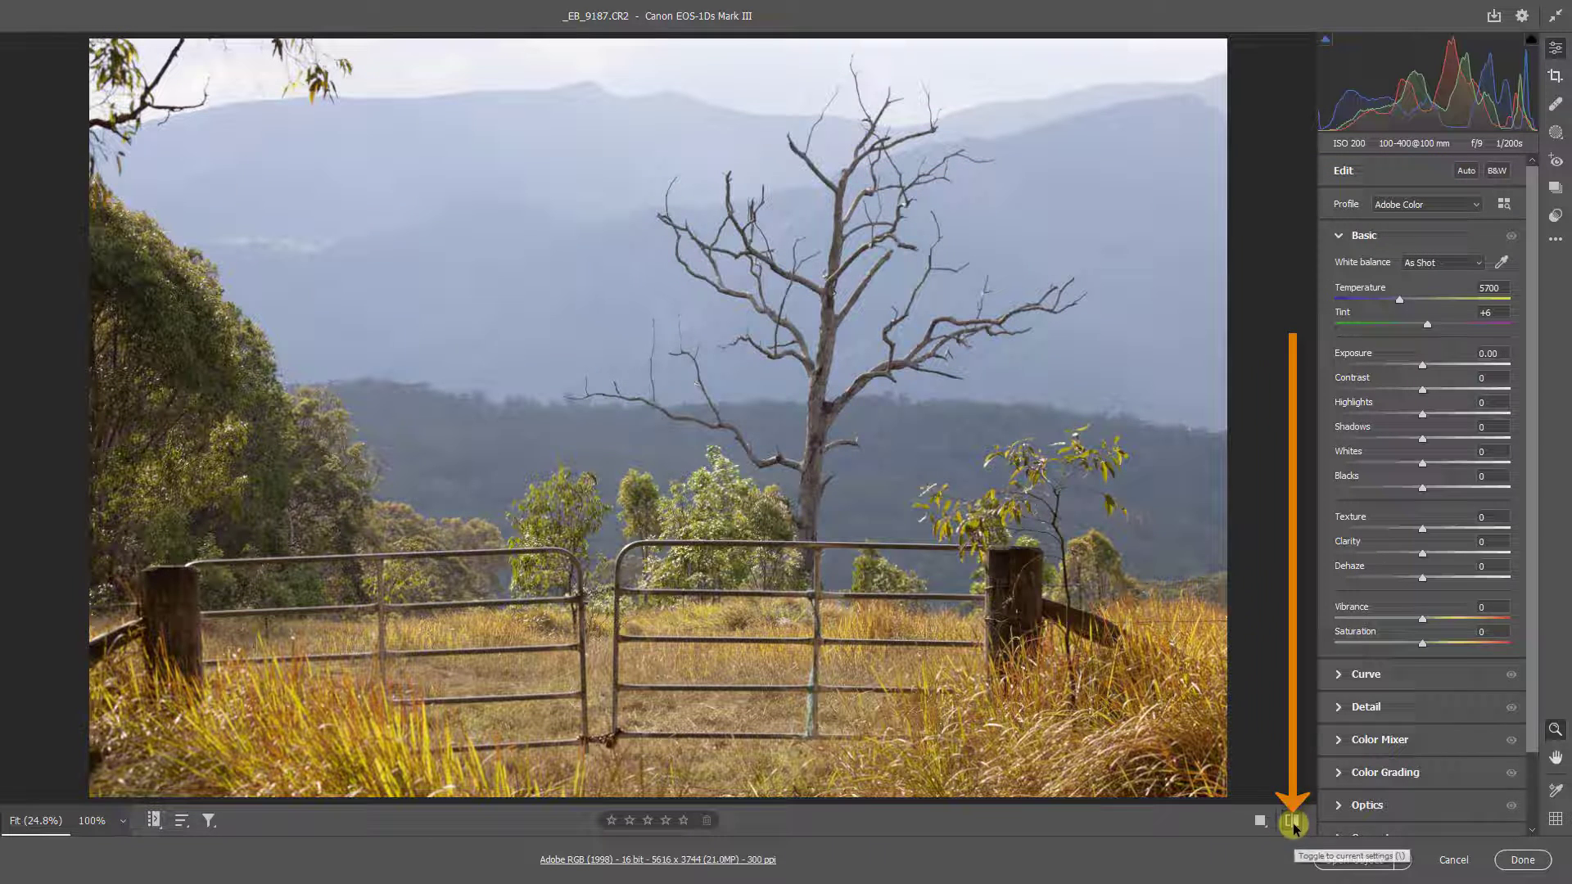
left_click(1294, 820)
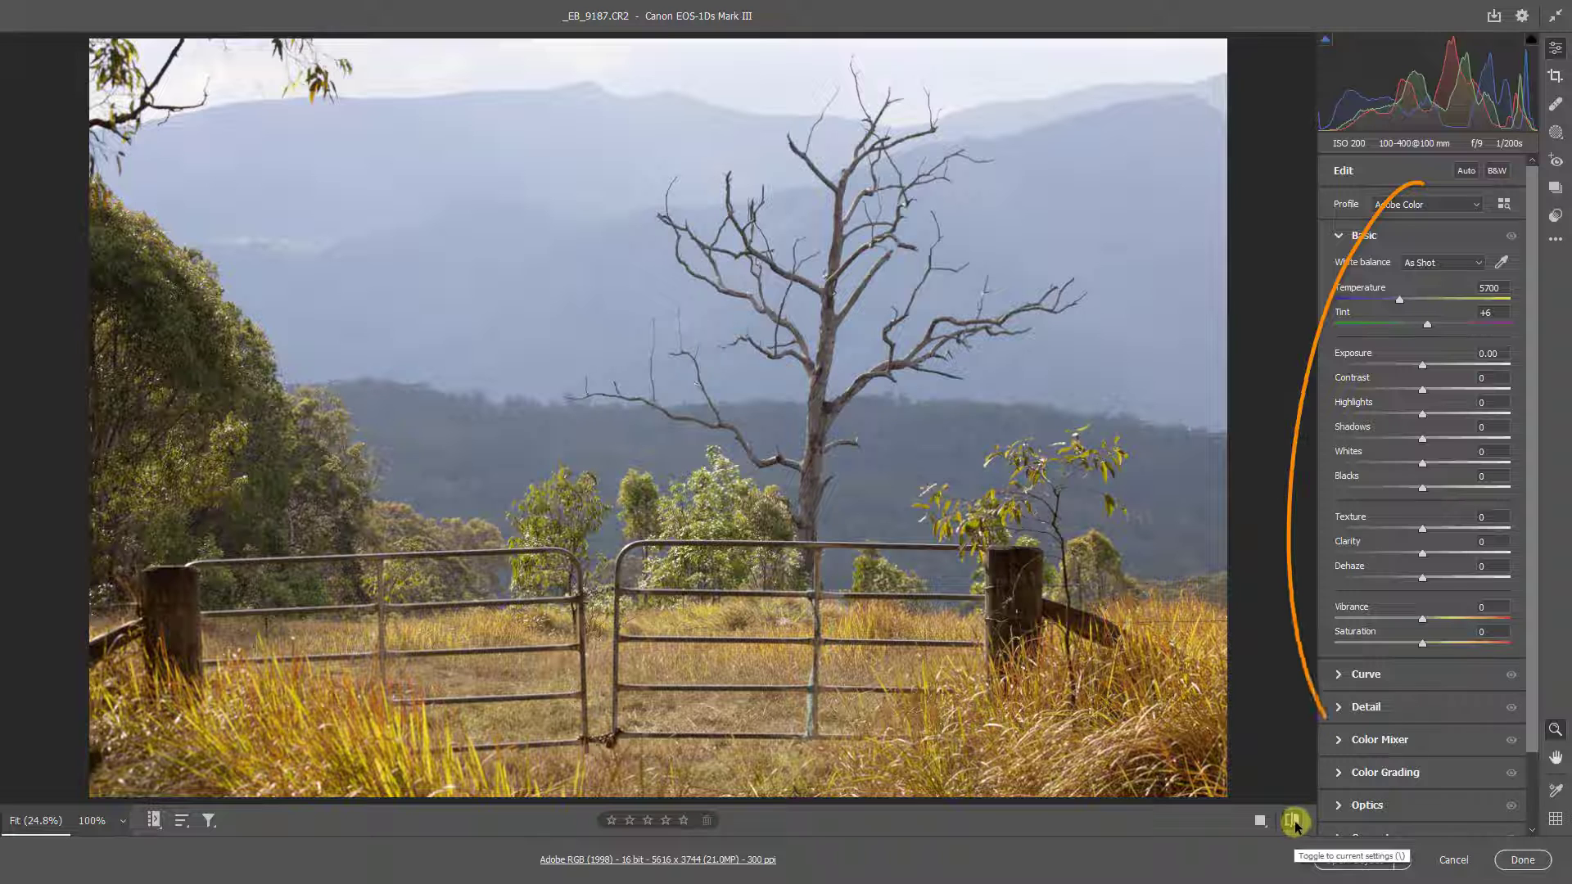
left_click(1292, 821)
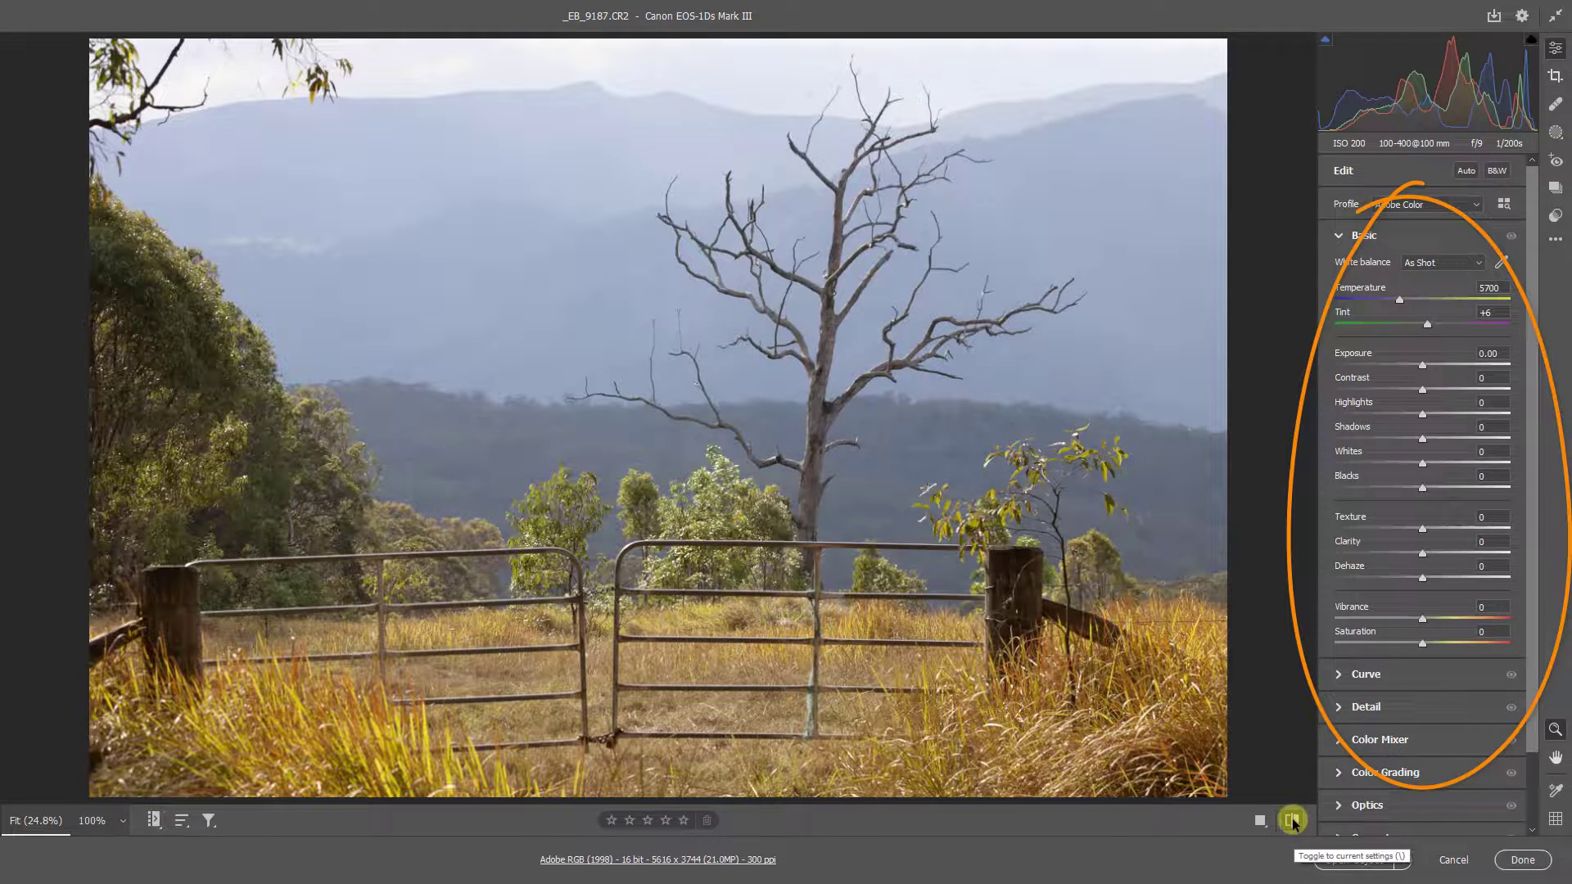
left_click(1292, 821)
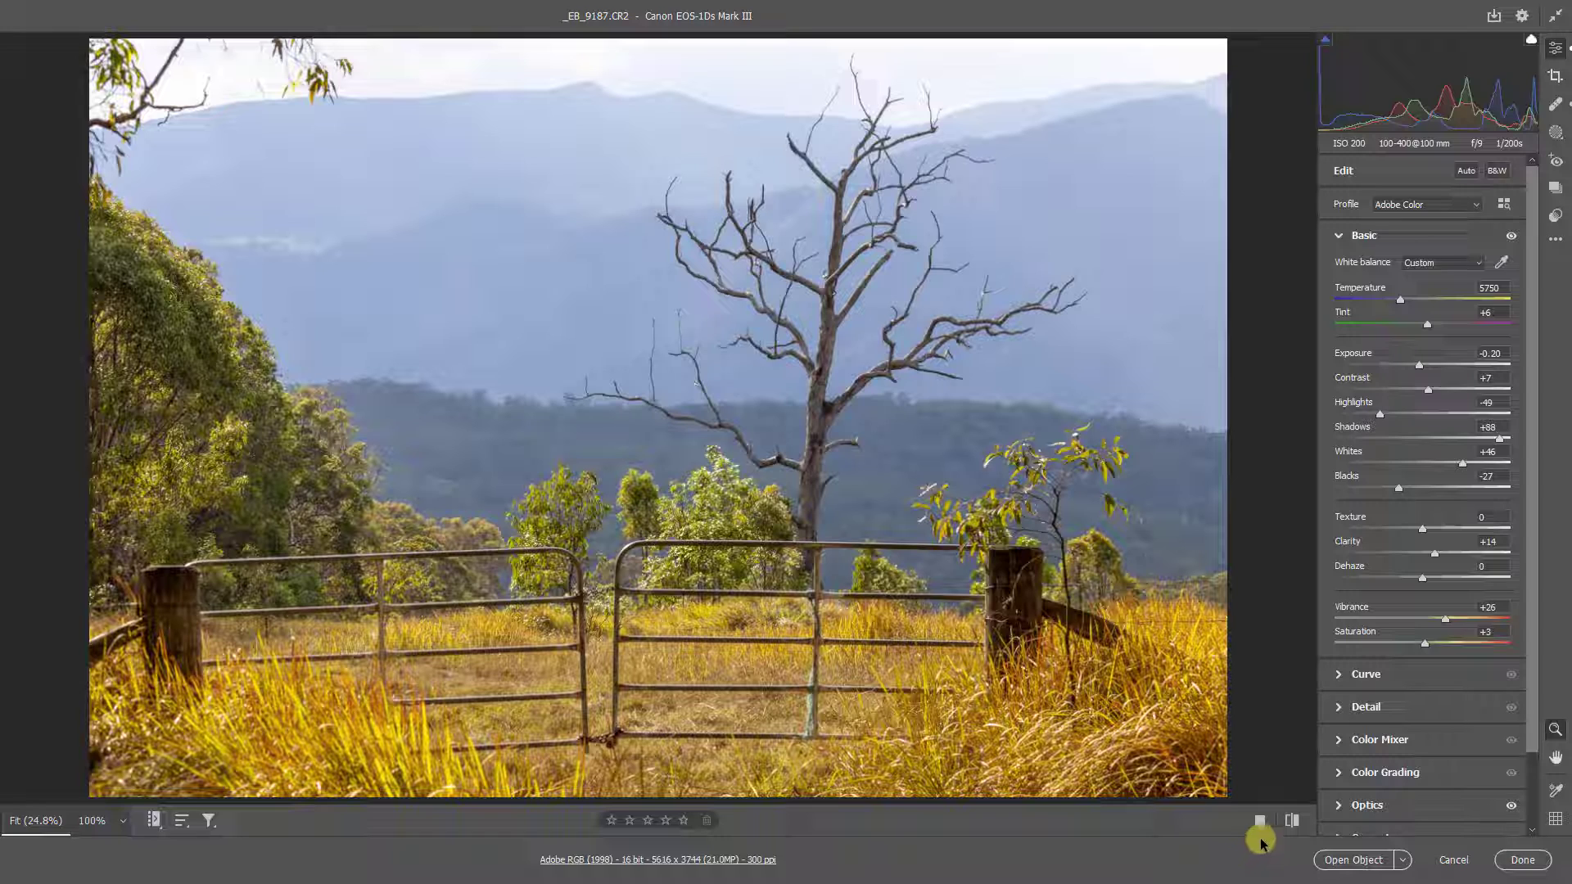
mouse_move(1258, 851)
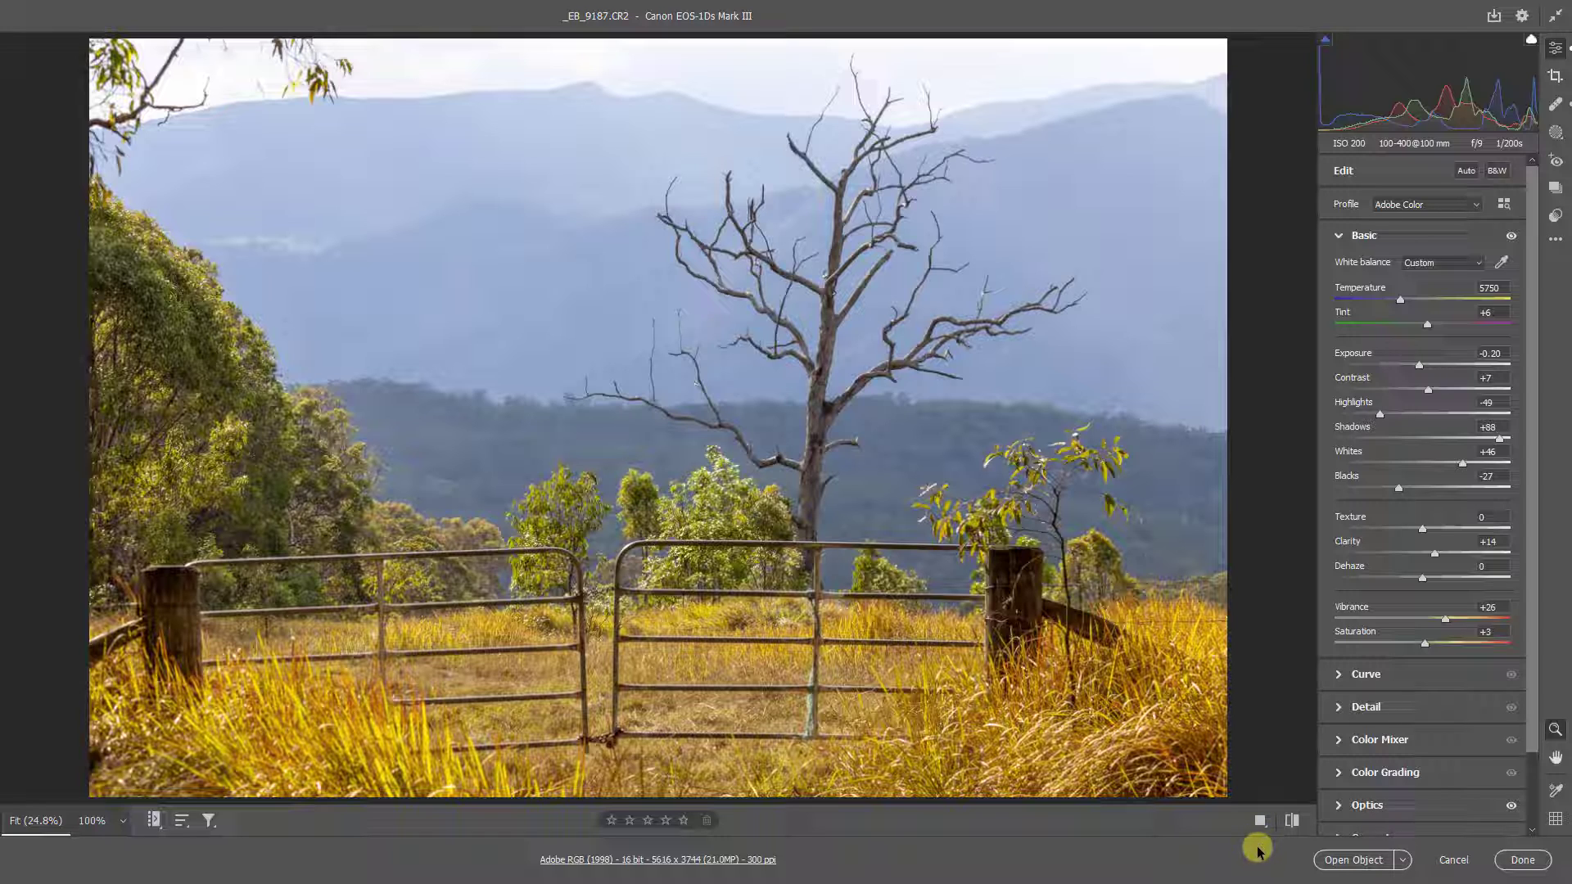
mouse_move(1248, 861)
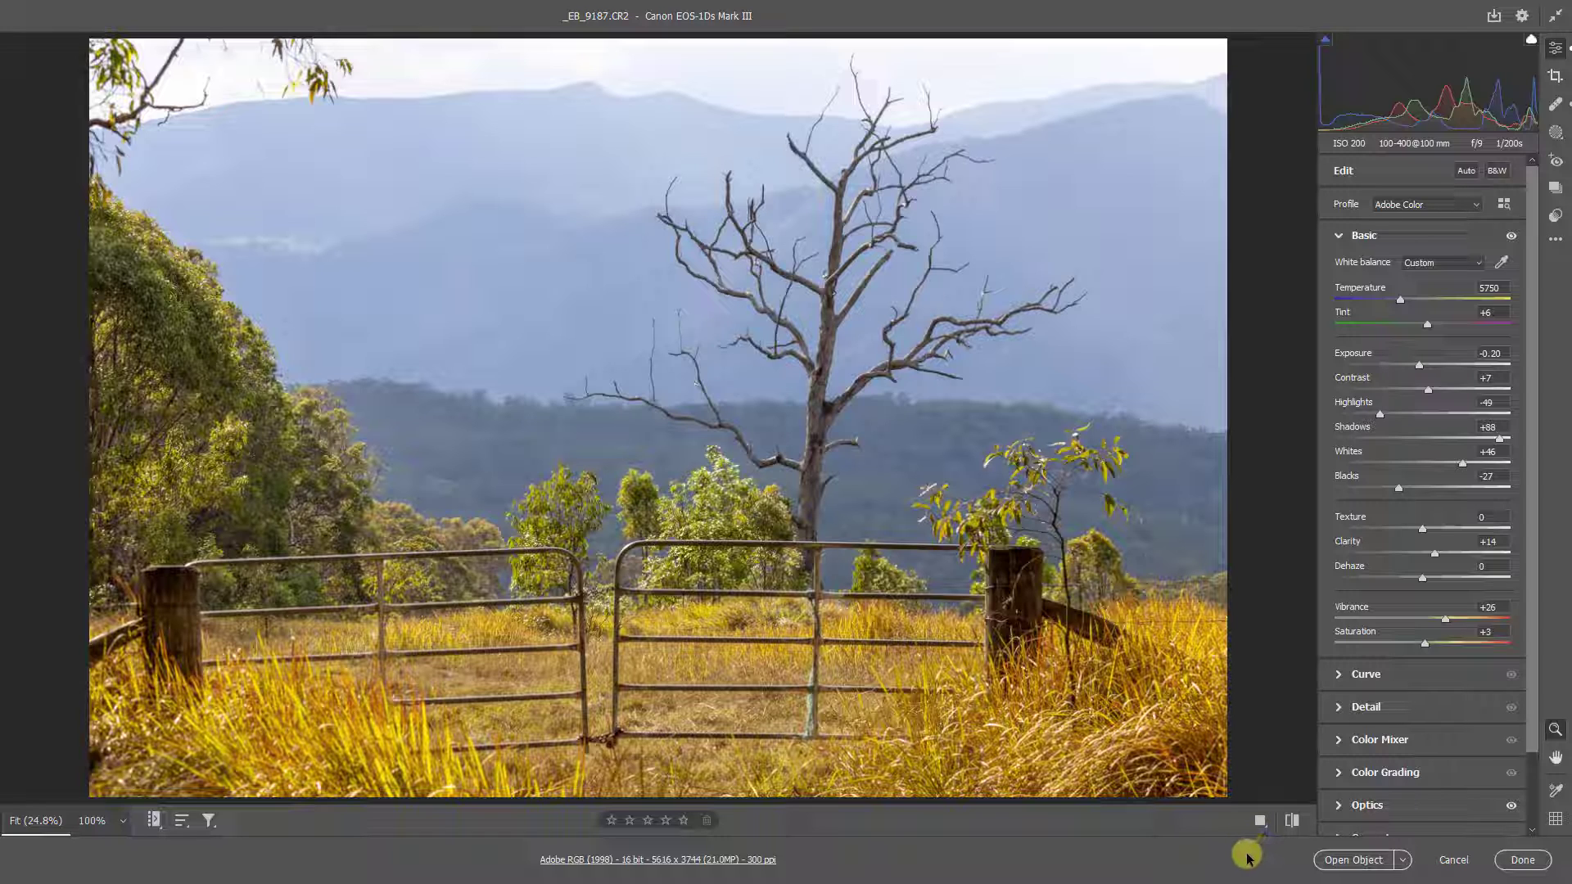
mouse_move(1236, 864)
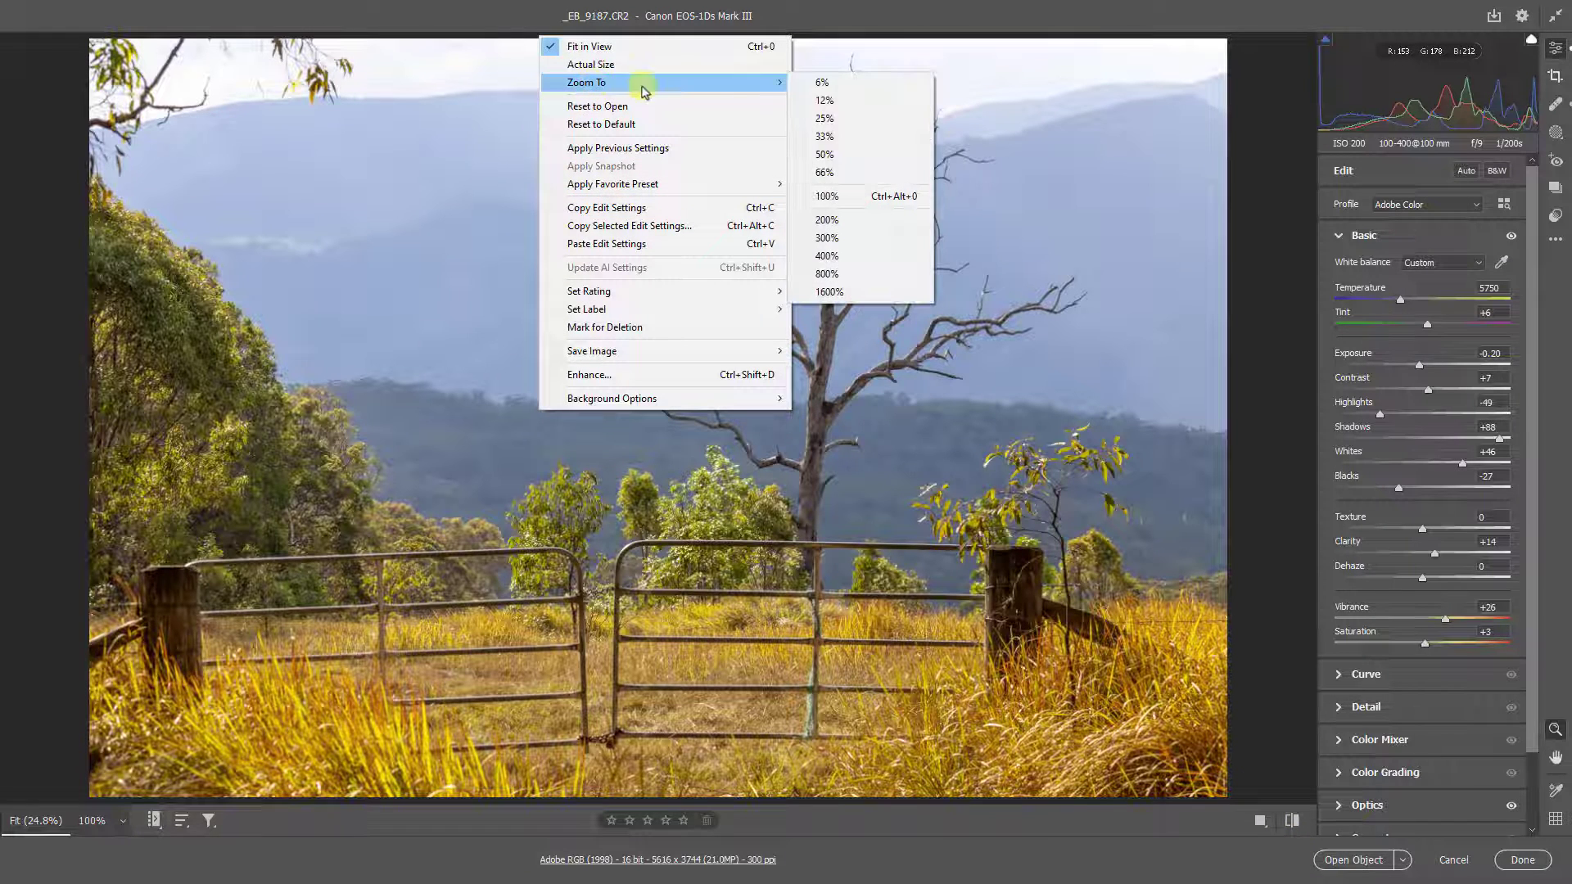
Step: Zoom the photo to 100% and frame the ridge line with its overhanging twigs
left_click(826, 219)
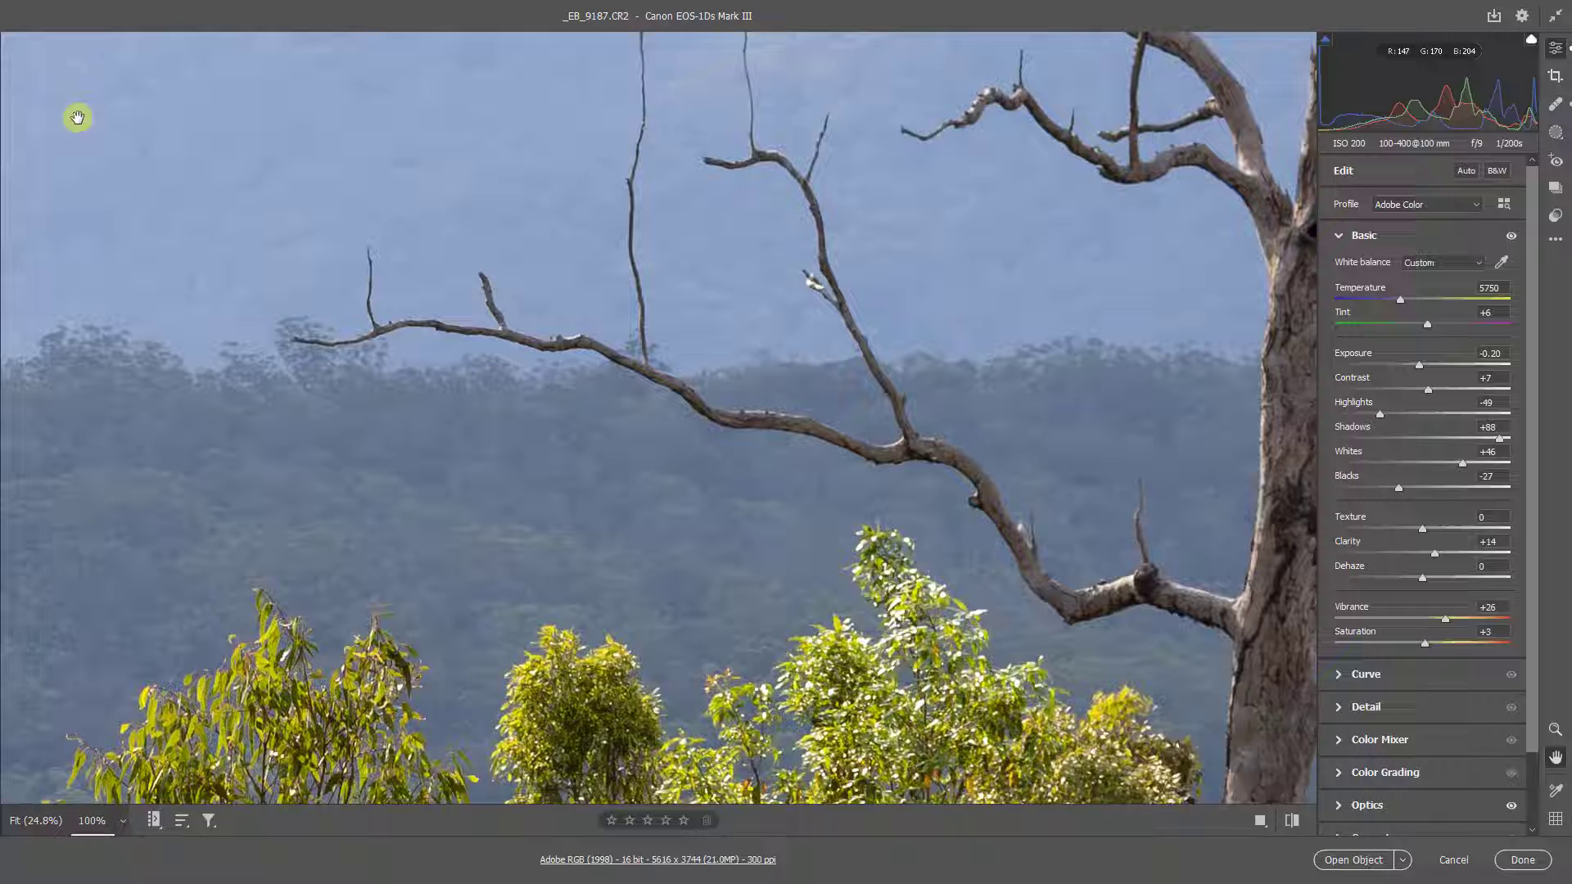
left_click_drag(77, 117, 151, 184)
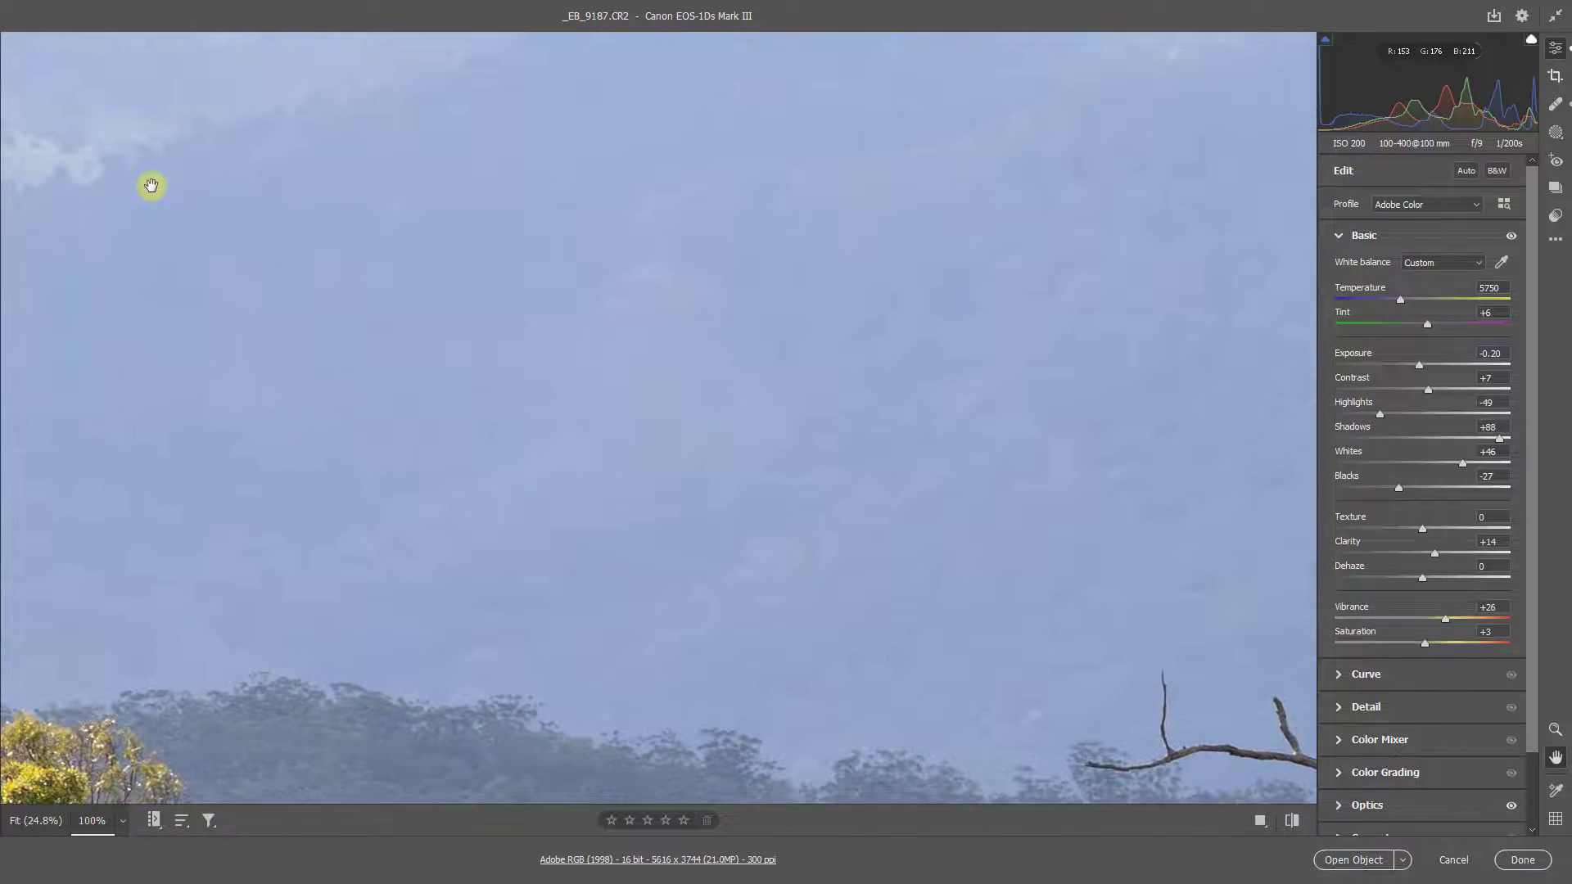
left_click_drag(152, 186, 346, 521)
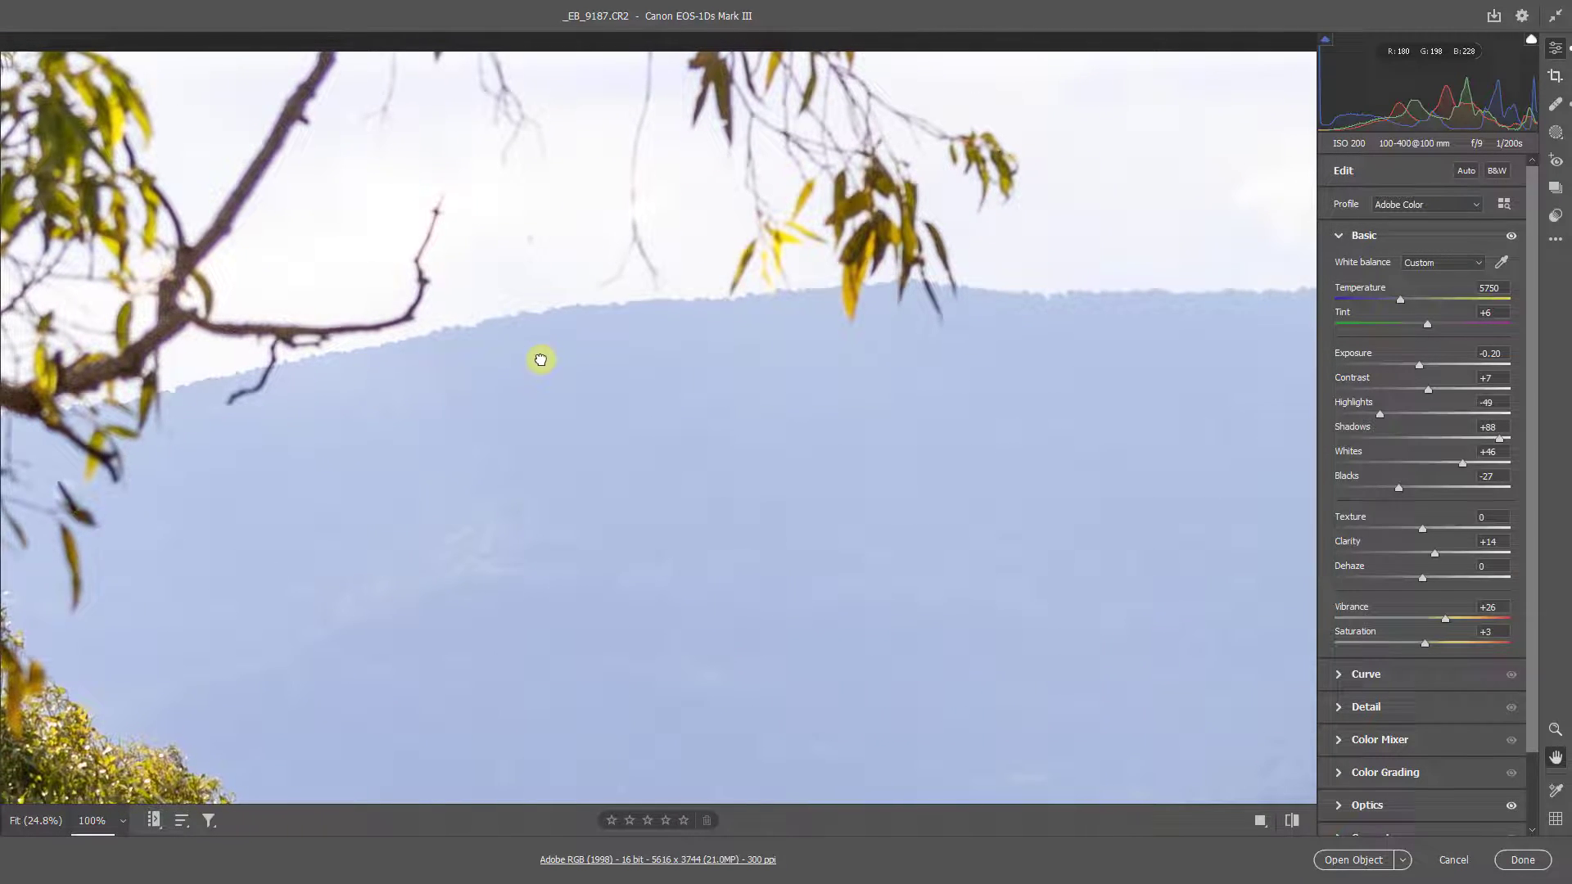
left_click_drag(539, 361, 569, 353)
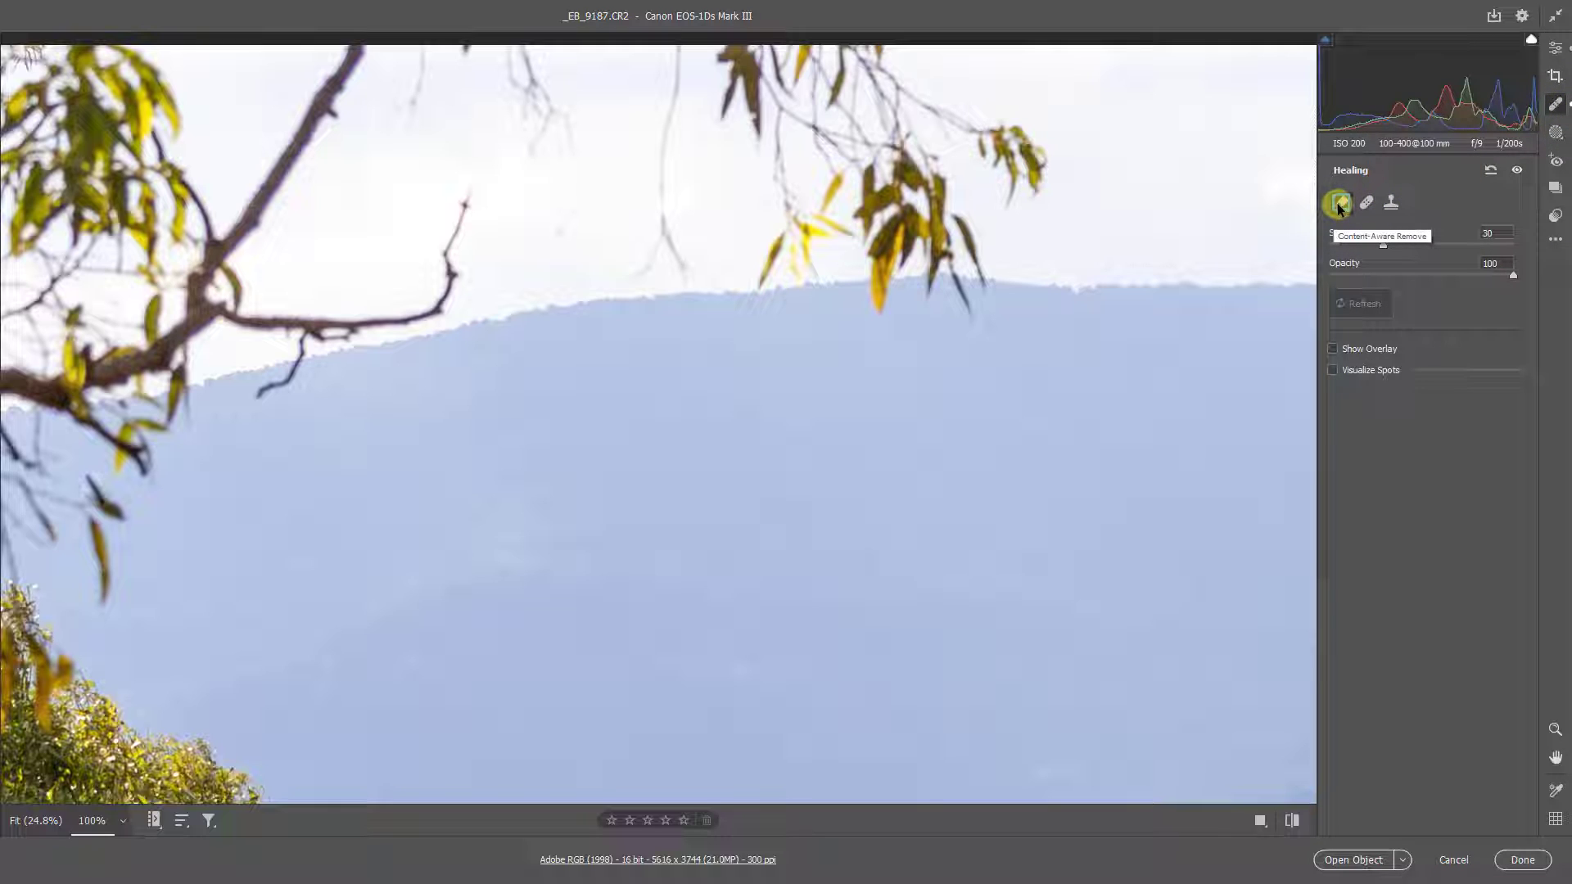
Step: With Content-Aware Remove, paint out the small and long thin twigs along the top edge
left_click(1341, 202)
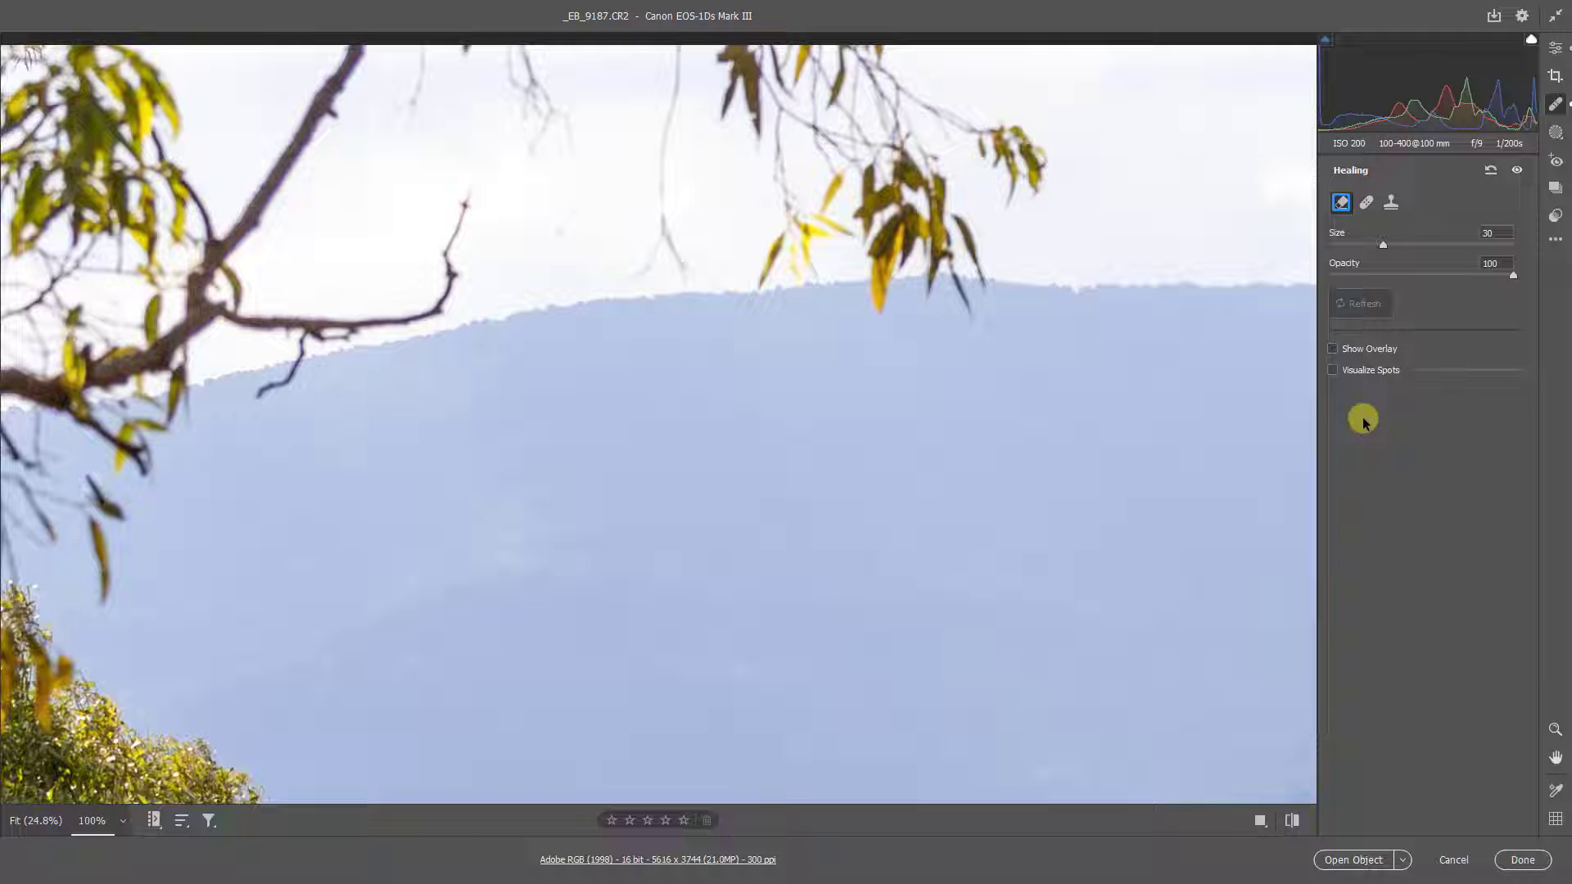
mouse_move(1352, 426)
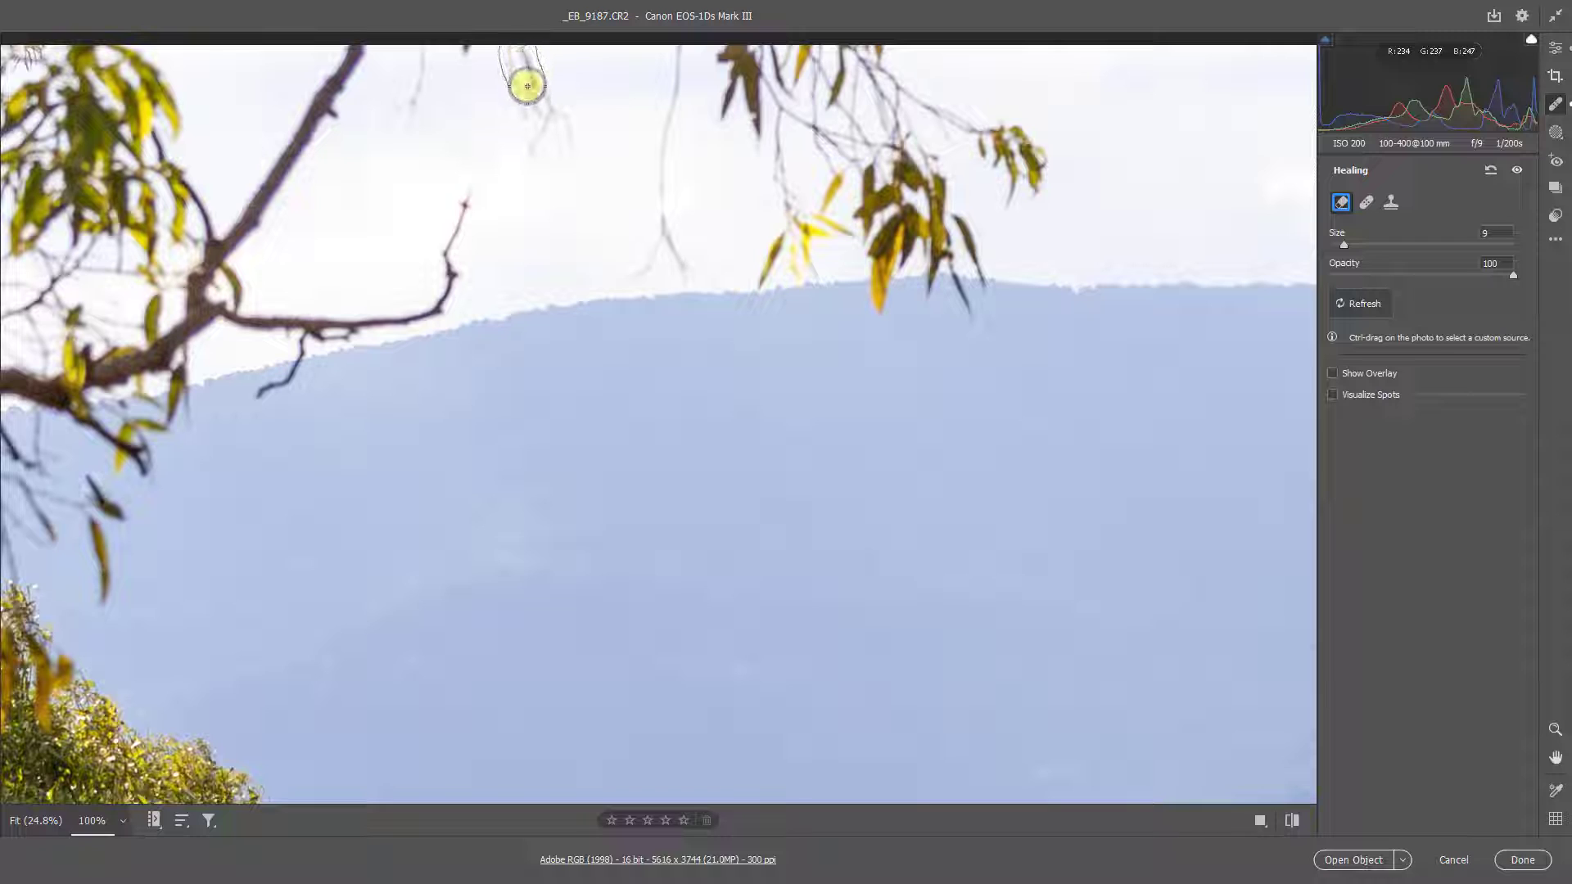
left_click_drag(528, 86, 537, 53)
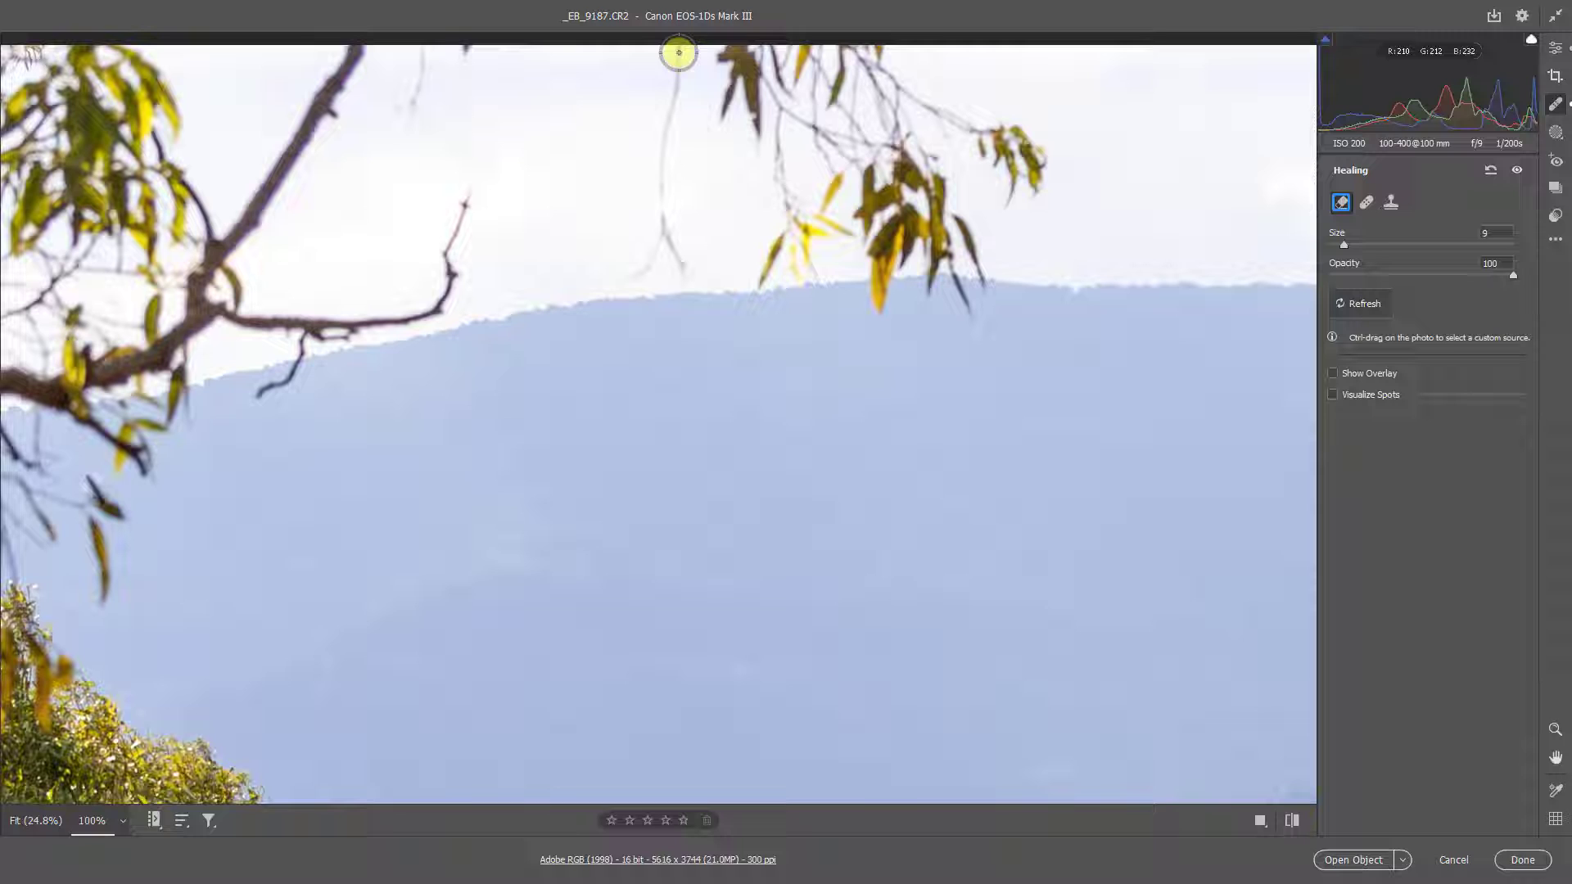
left_click_drag(678, 53, 675, 251)
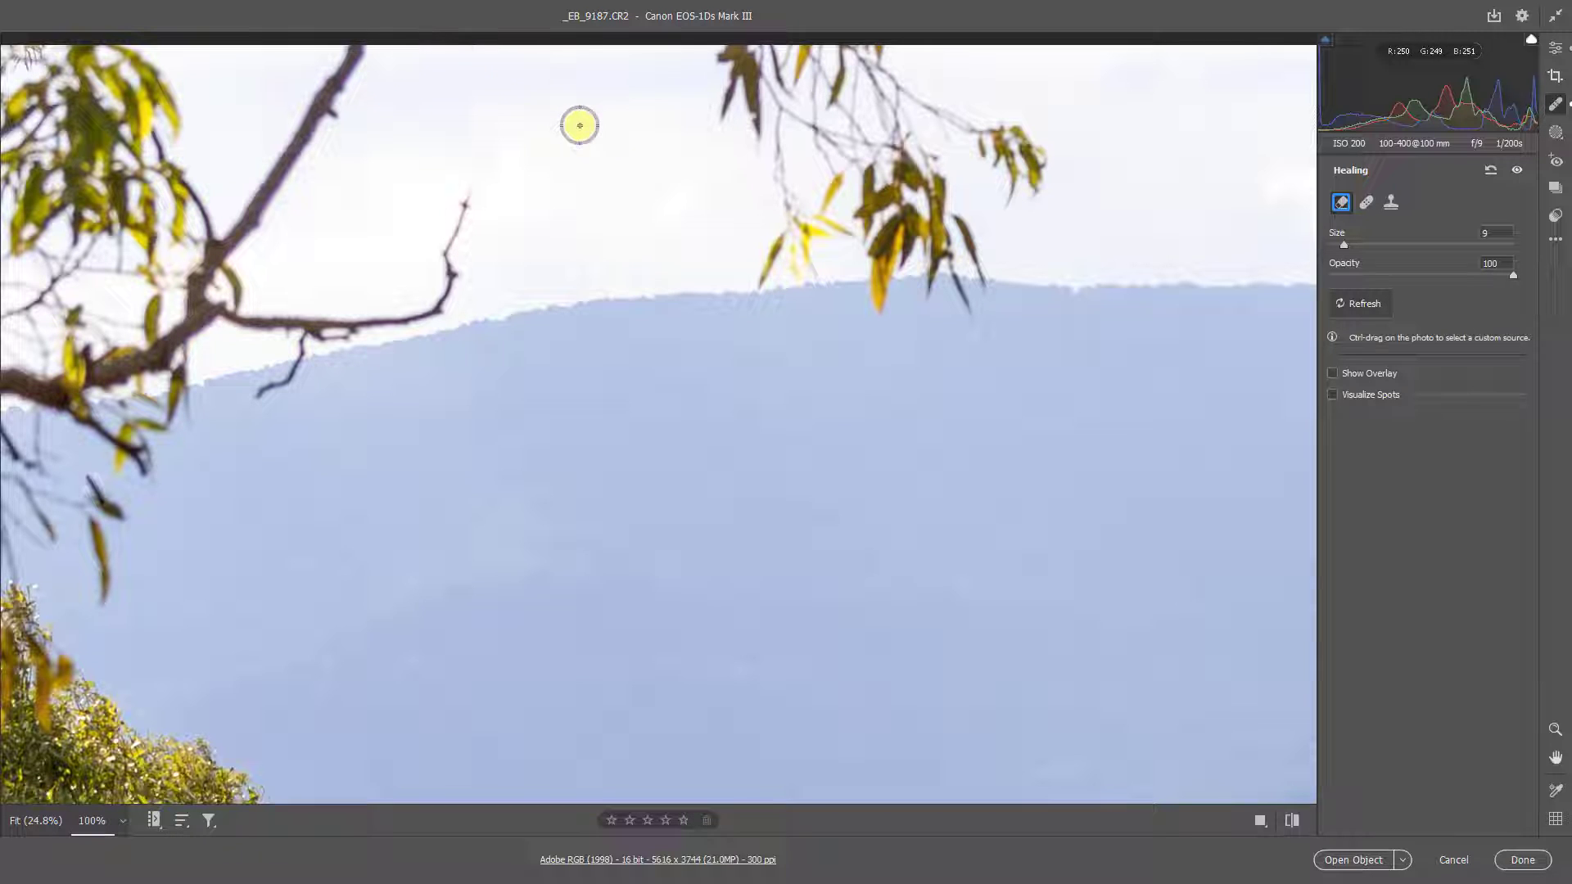
mouse_move(622, 160)
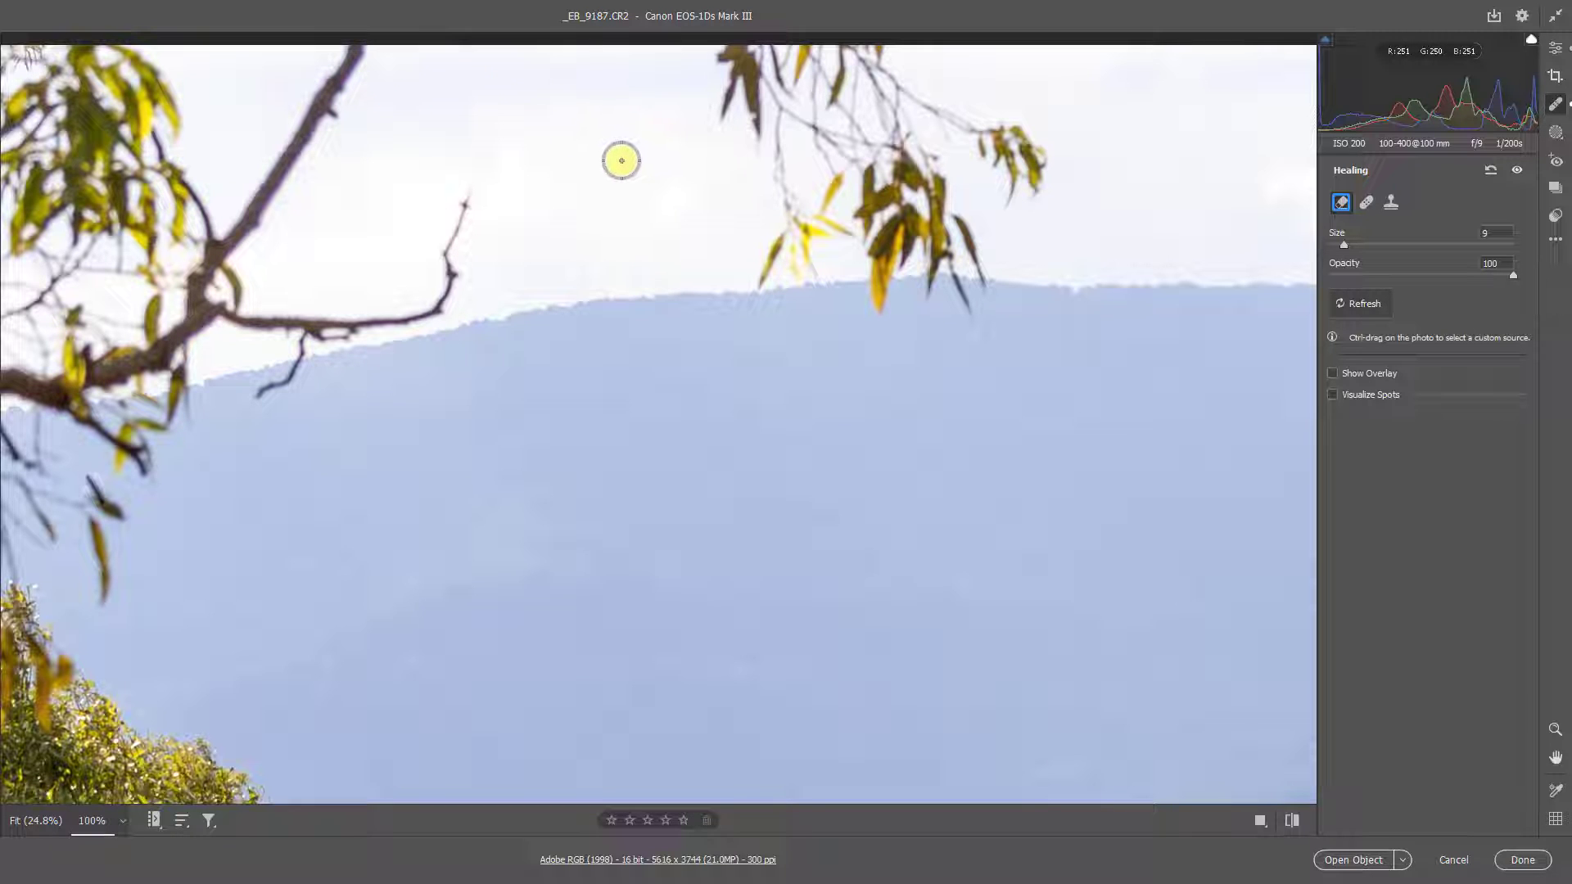
mouse_move(631, 162)
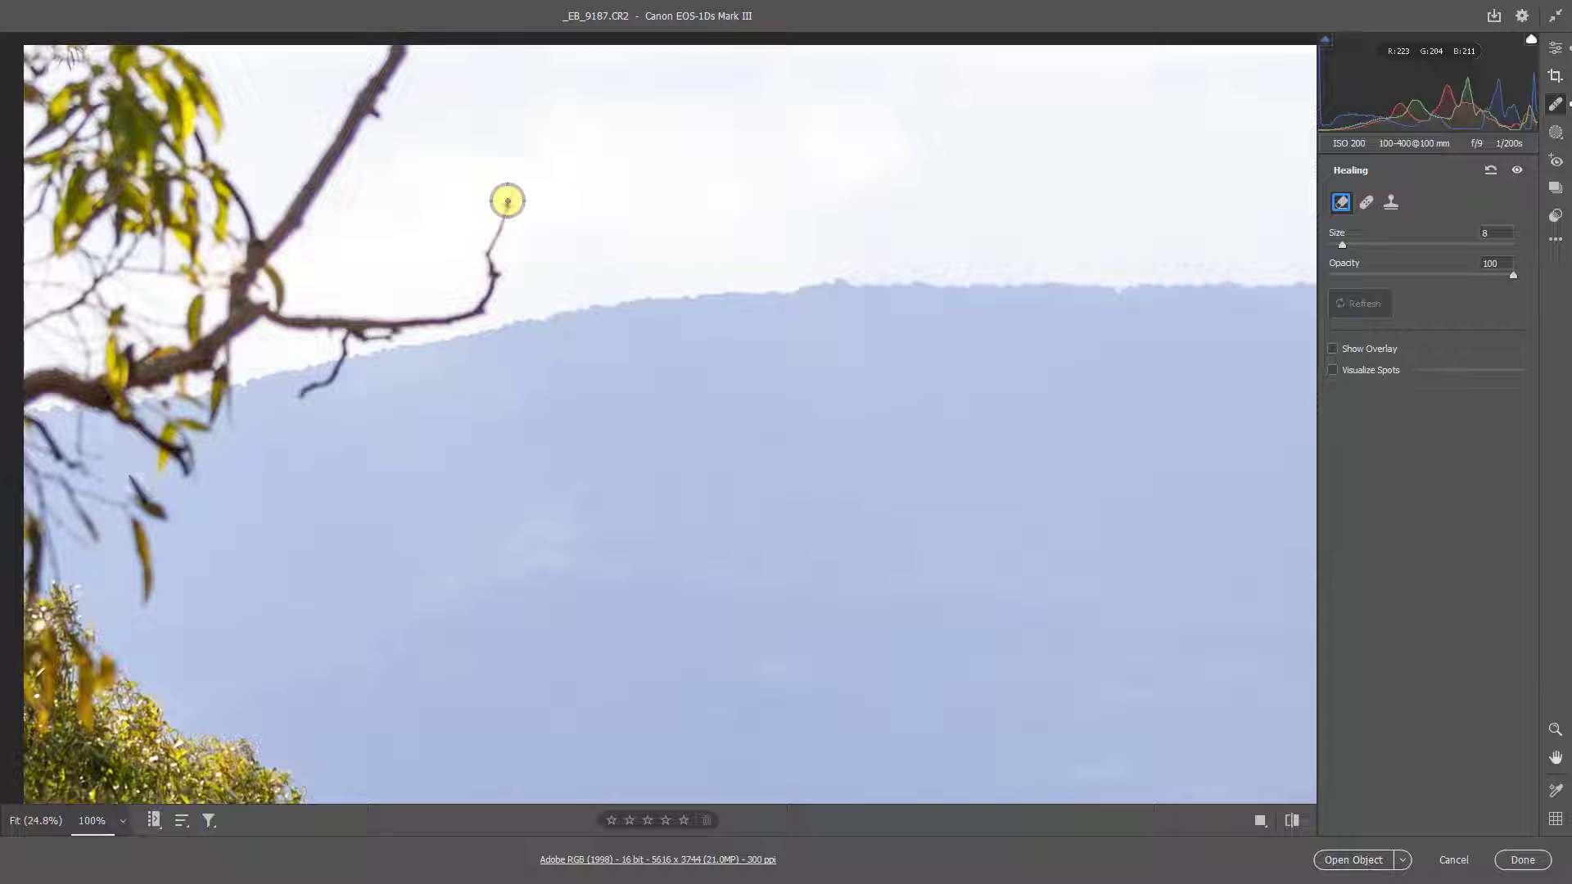
Step: Brush over the forked twig from its tip down to the ridge until it's covered
left_click_drag(508, 201, 502, 228)
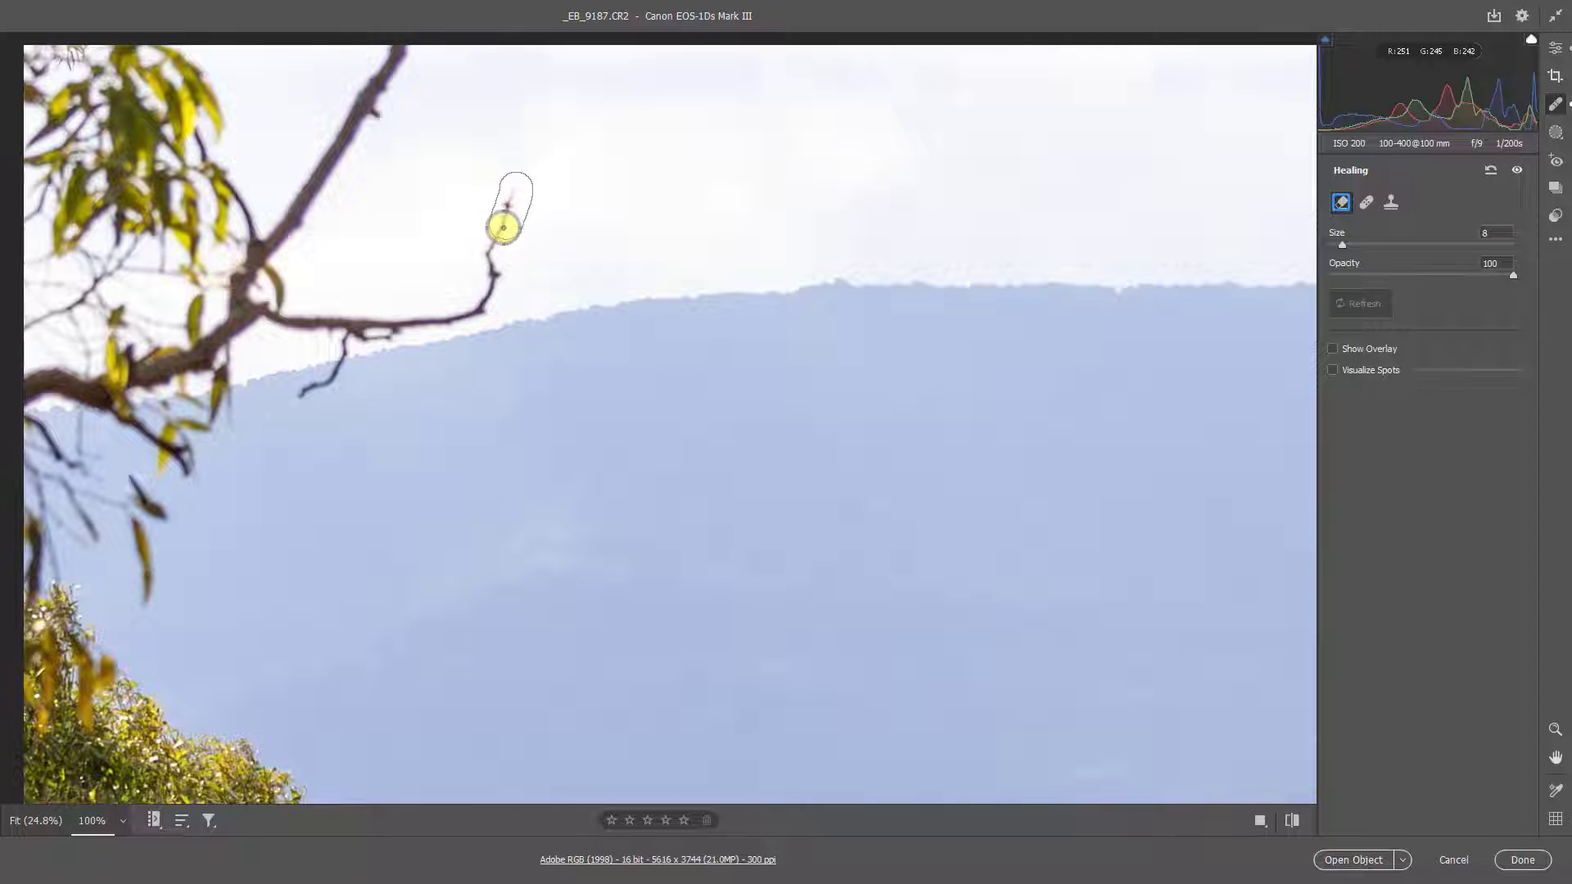
left_click_drag(505, 228, 339, 367)
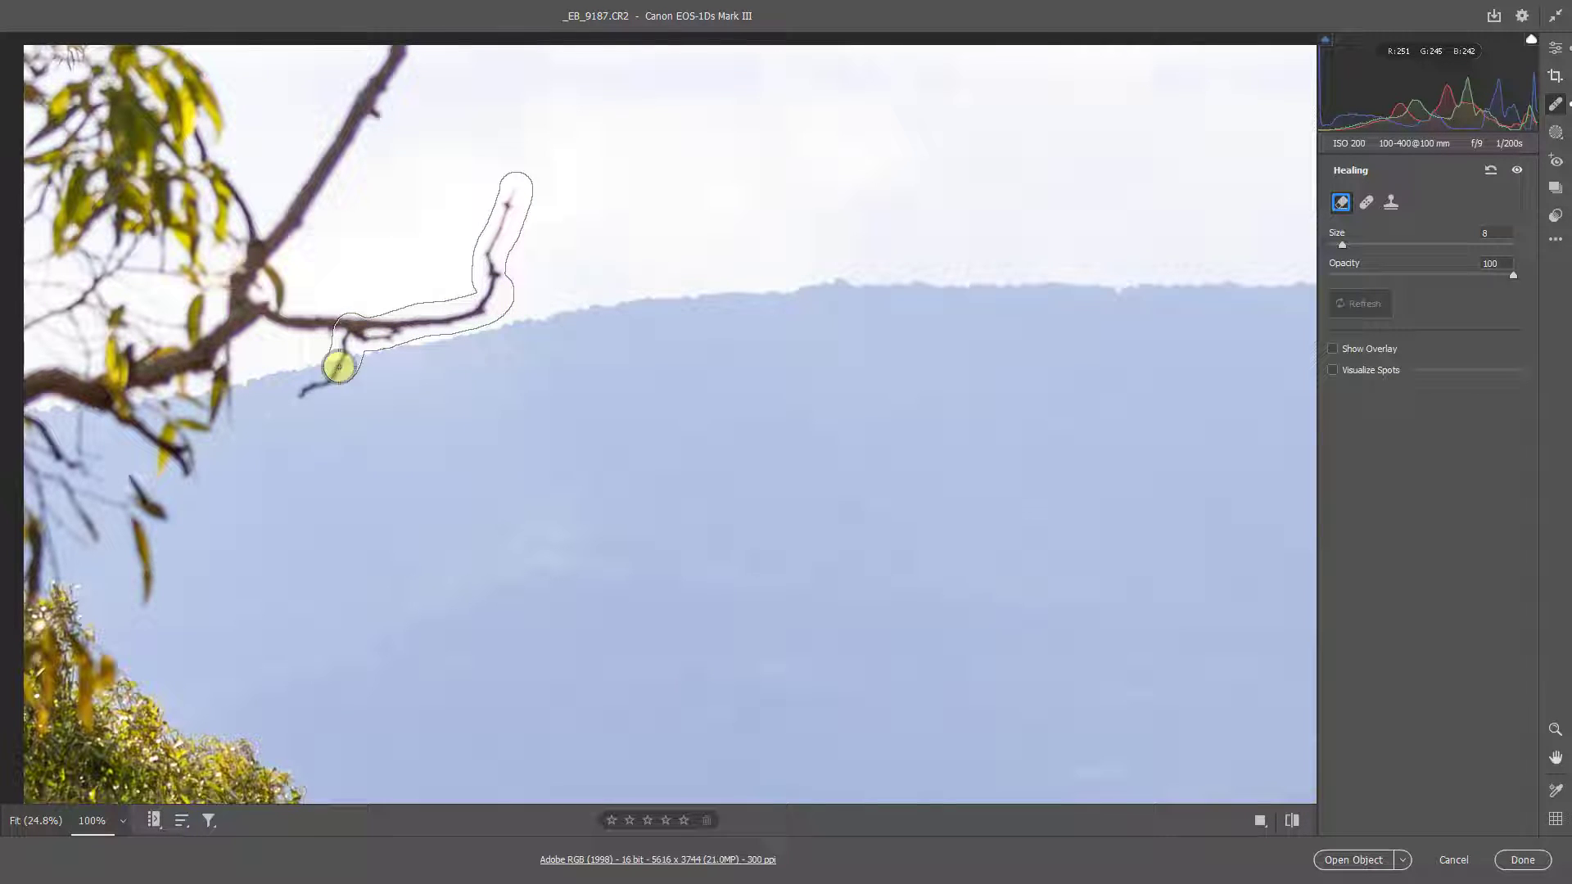
left_click_drag(339, 366, 371, 326)
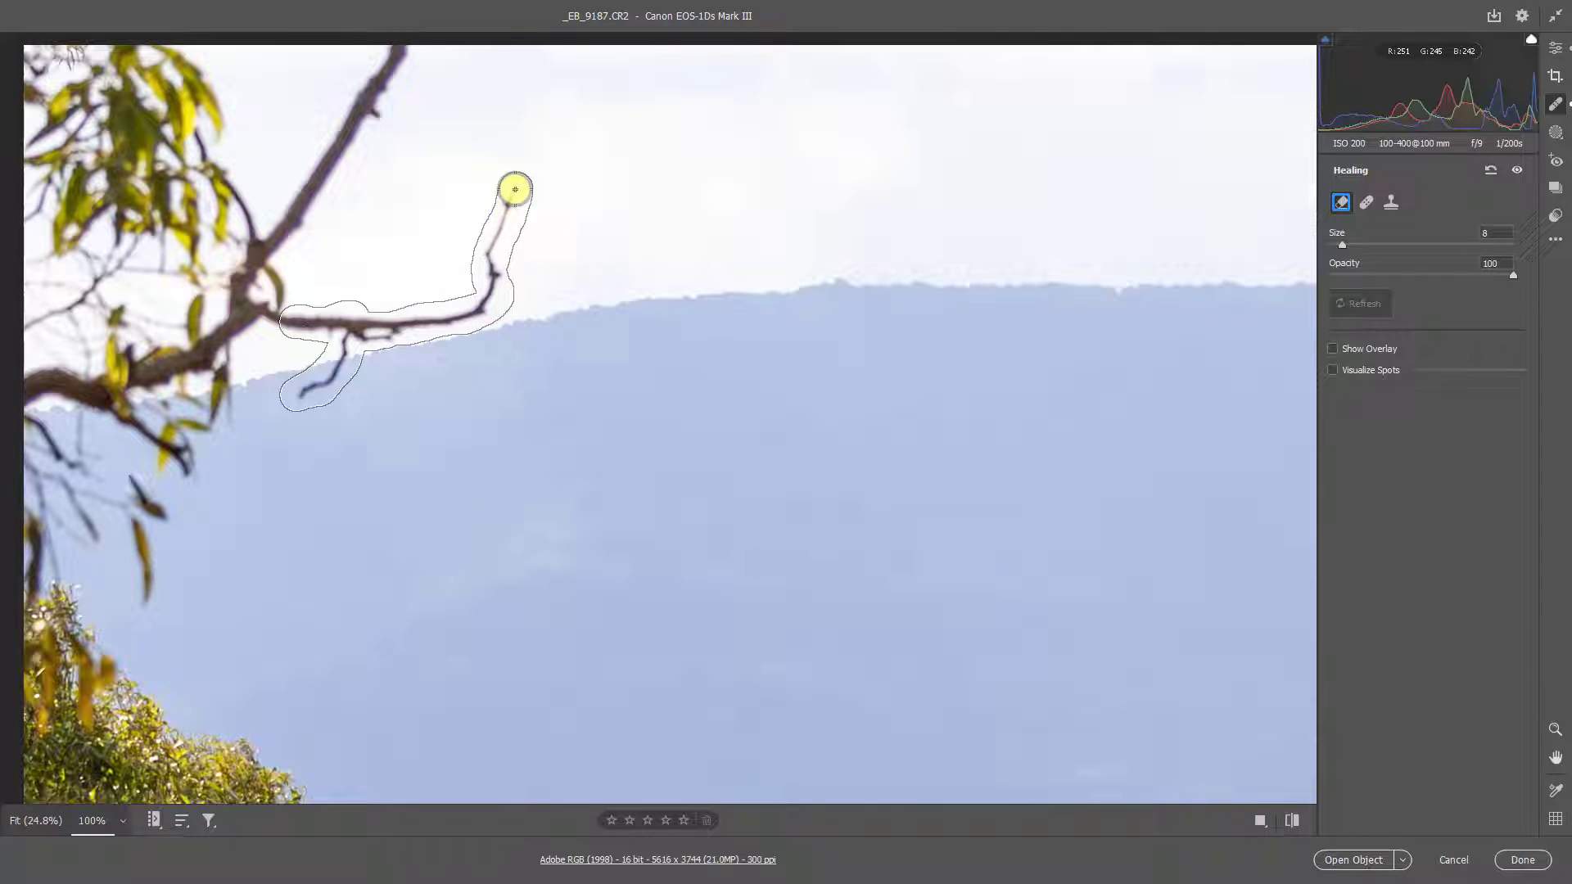
left_click_drag(513, 188, 392, 336)
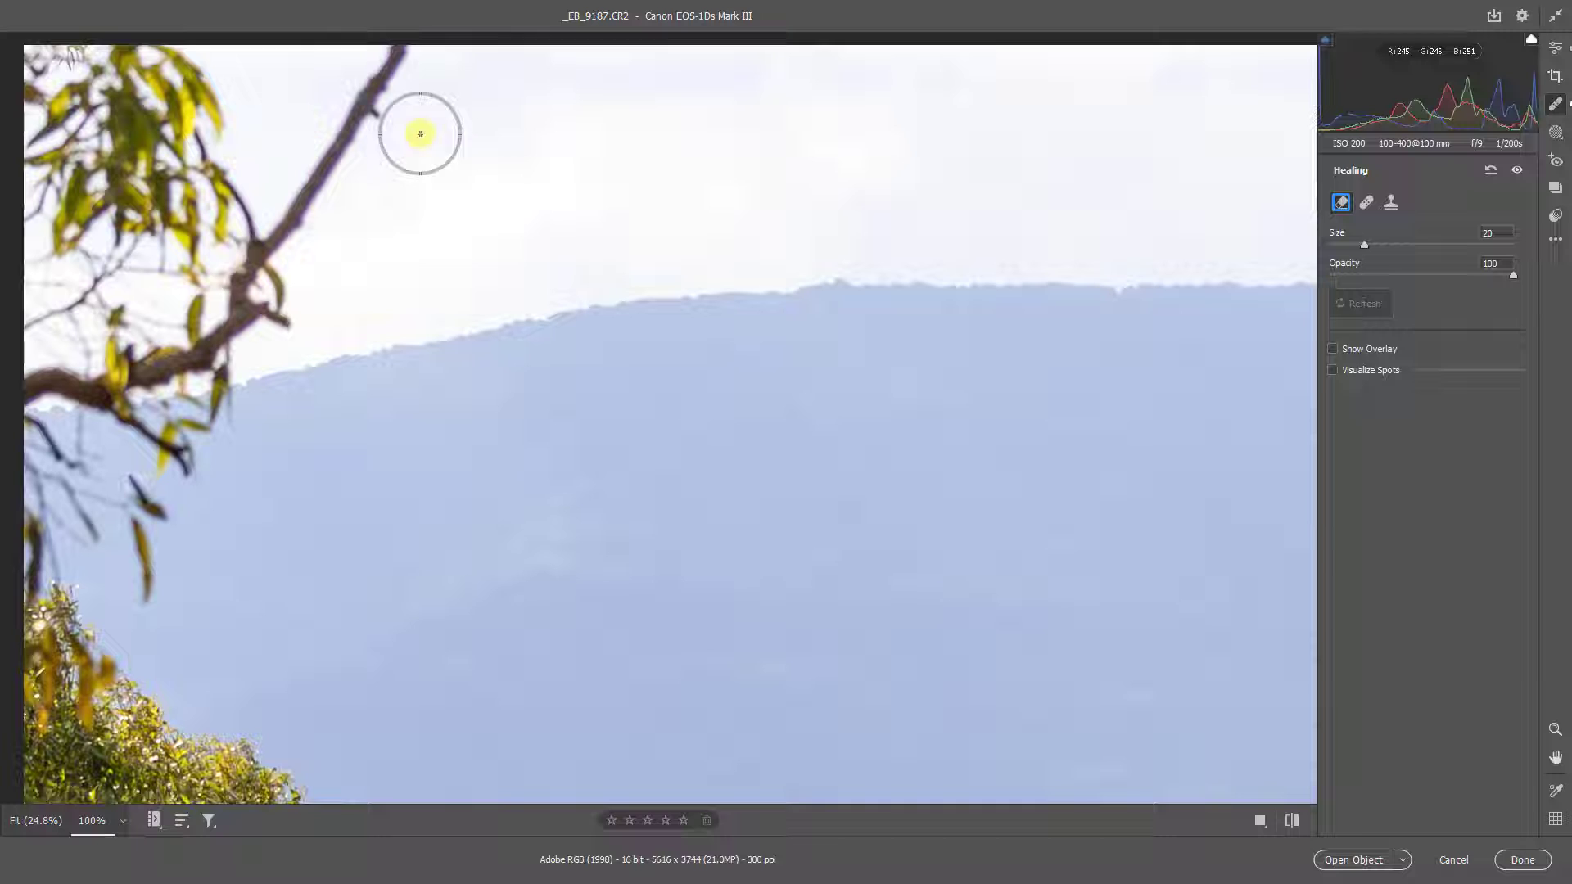
Step: Paint out the large leafy branch at upper left and the leftover dark spot
left_click_drag(420, 133, 389, 72)
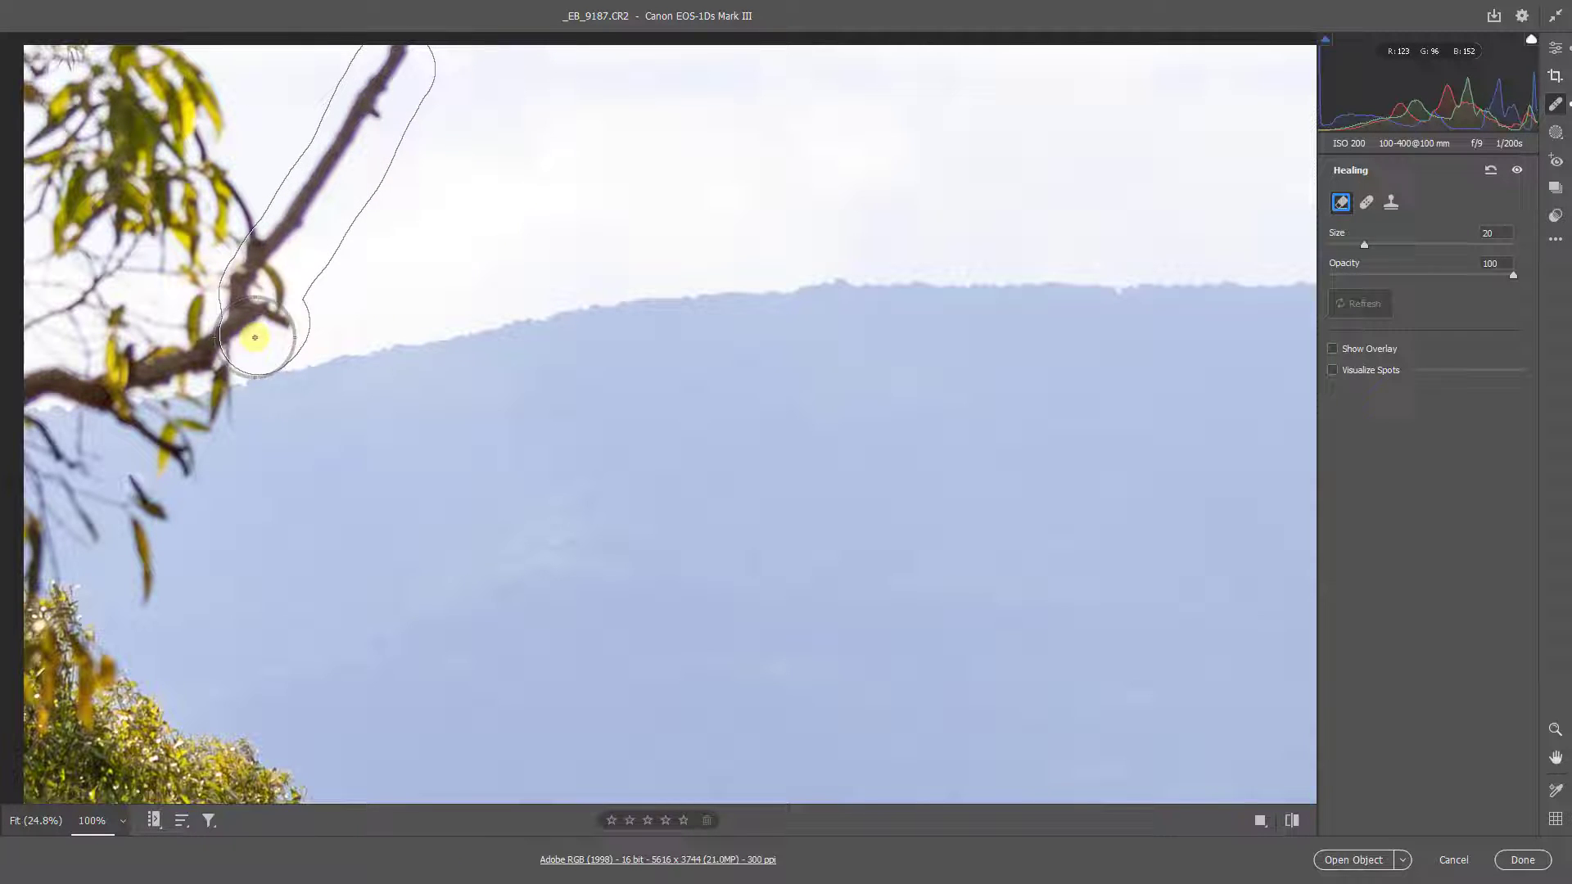
left_click_drag(254, 338, 69, 567)
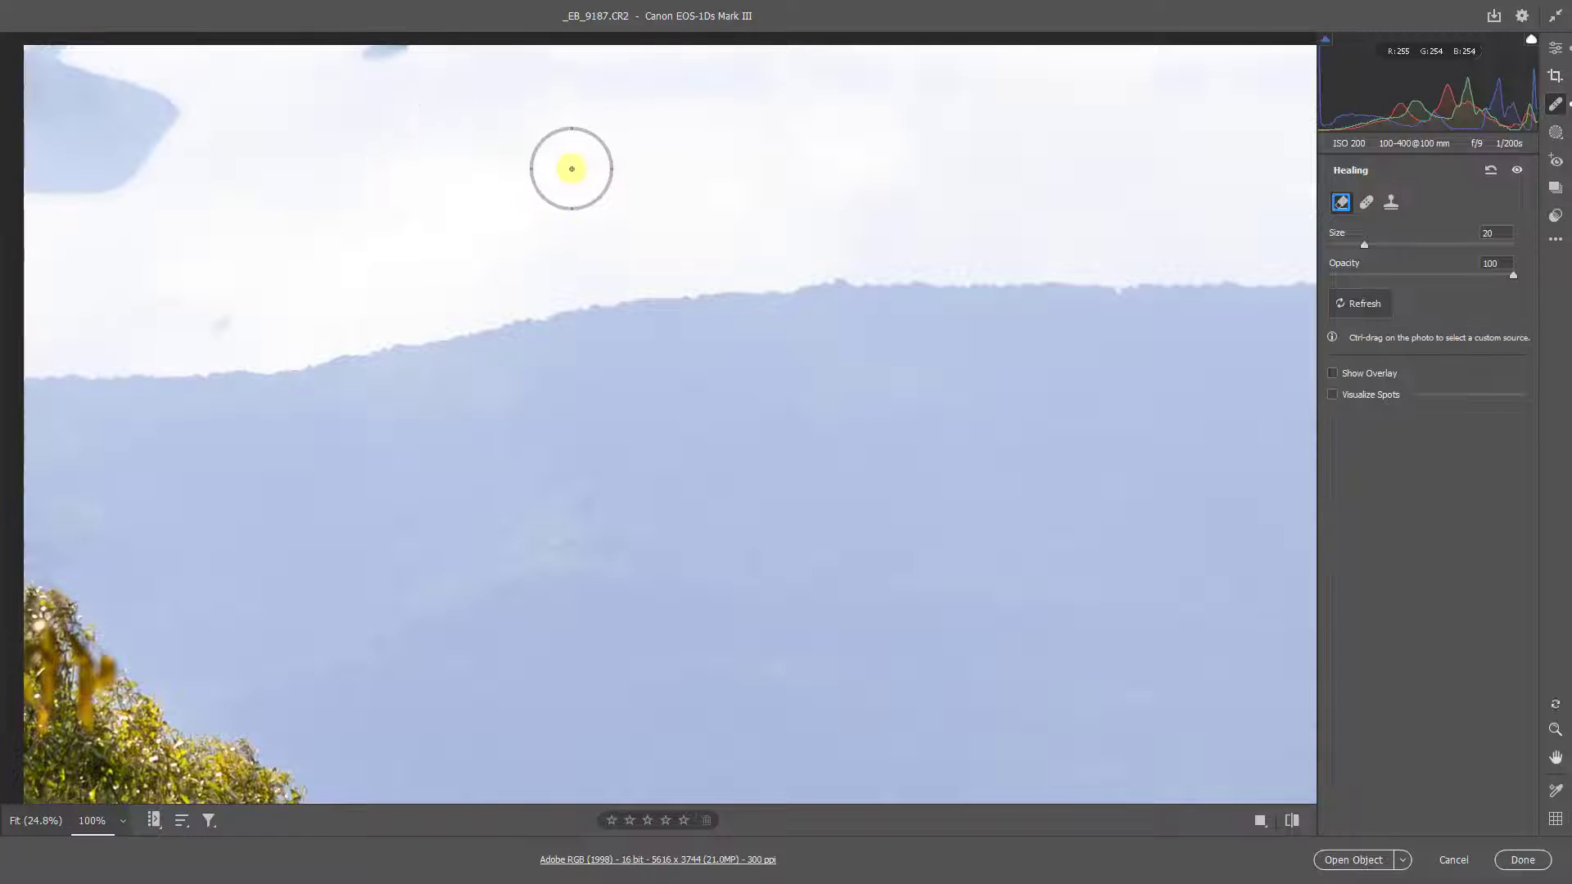
mouse_move(434, 190)
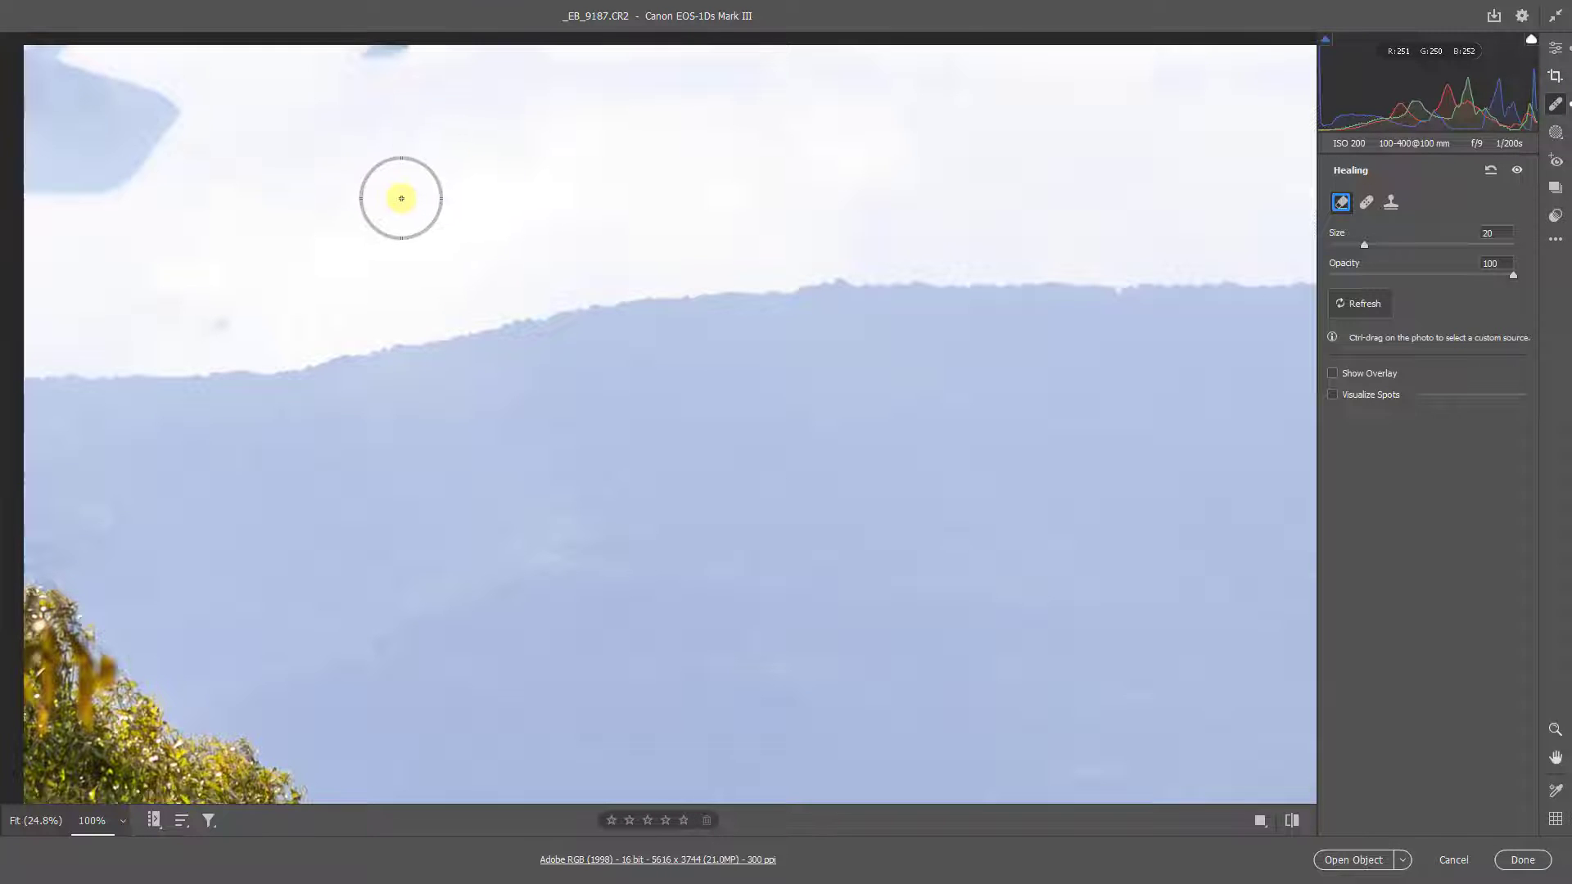
mouse_move(344, 256)
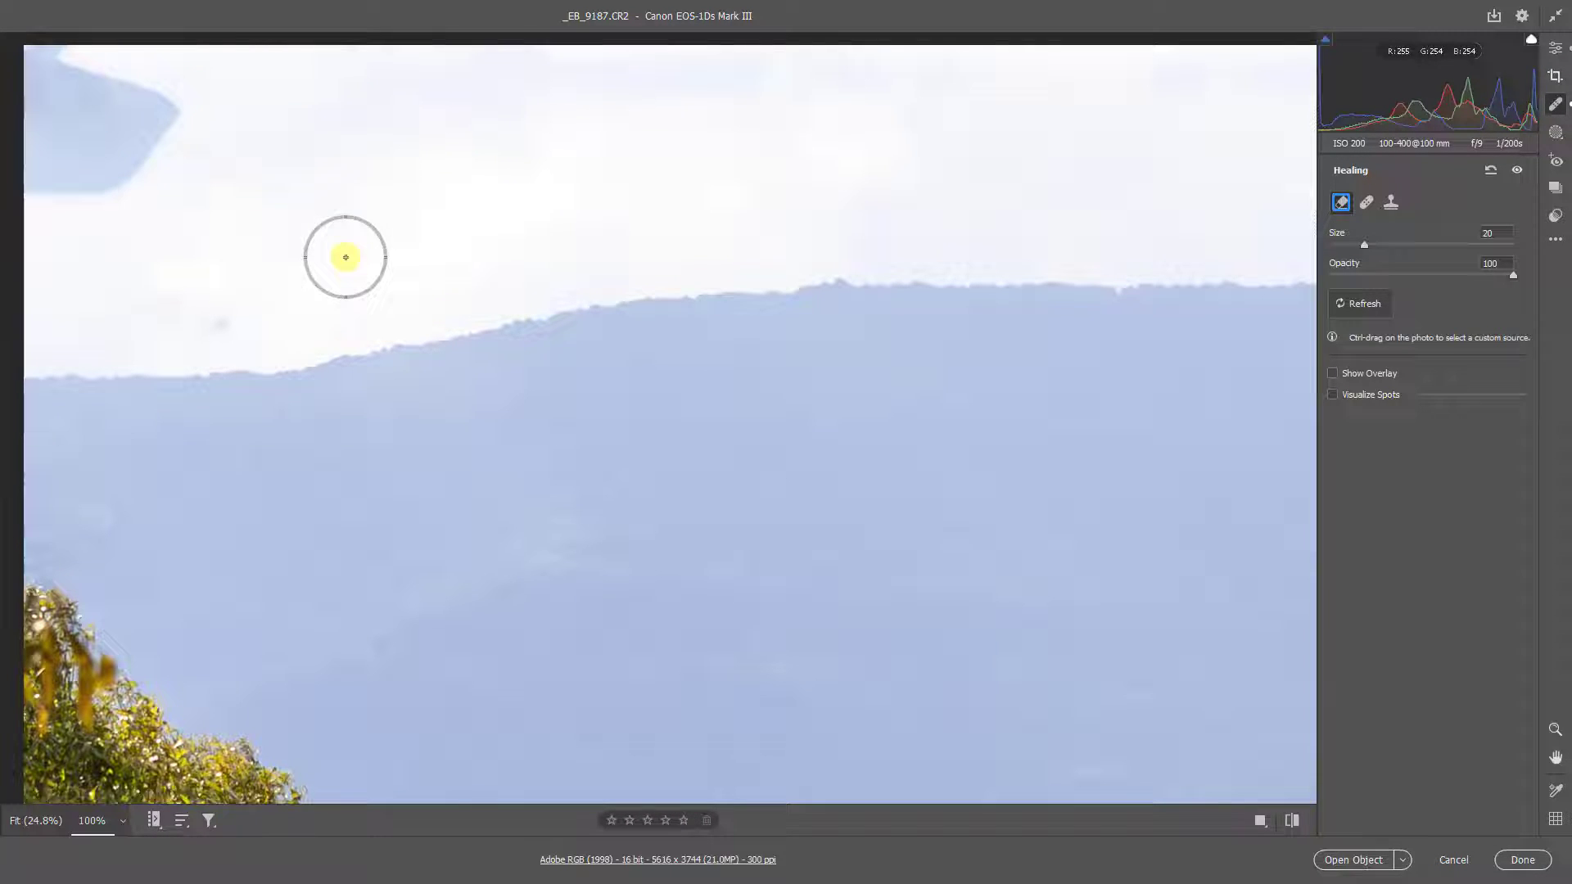
left_click_drag(344, 257, 19, 111)
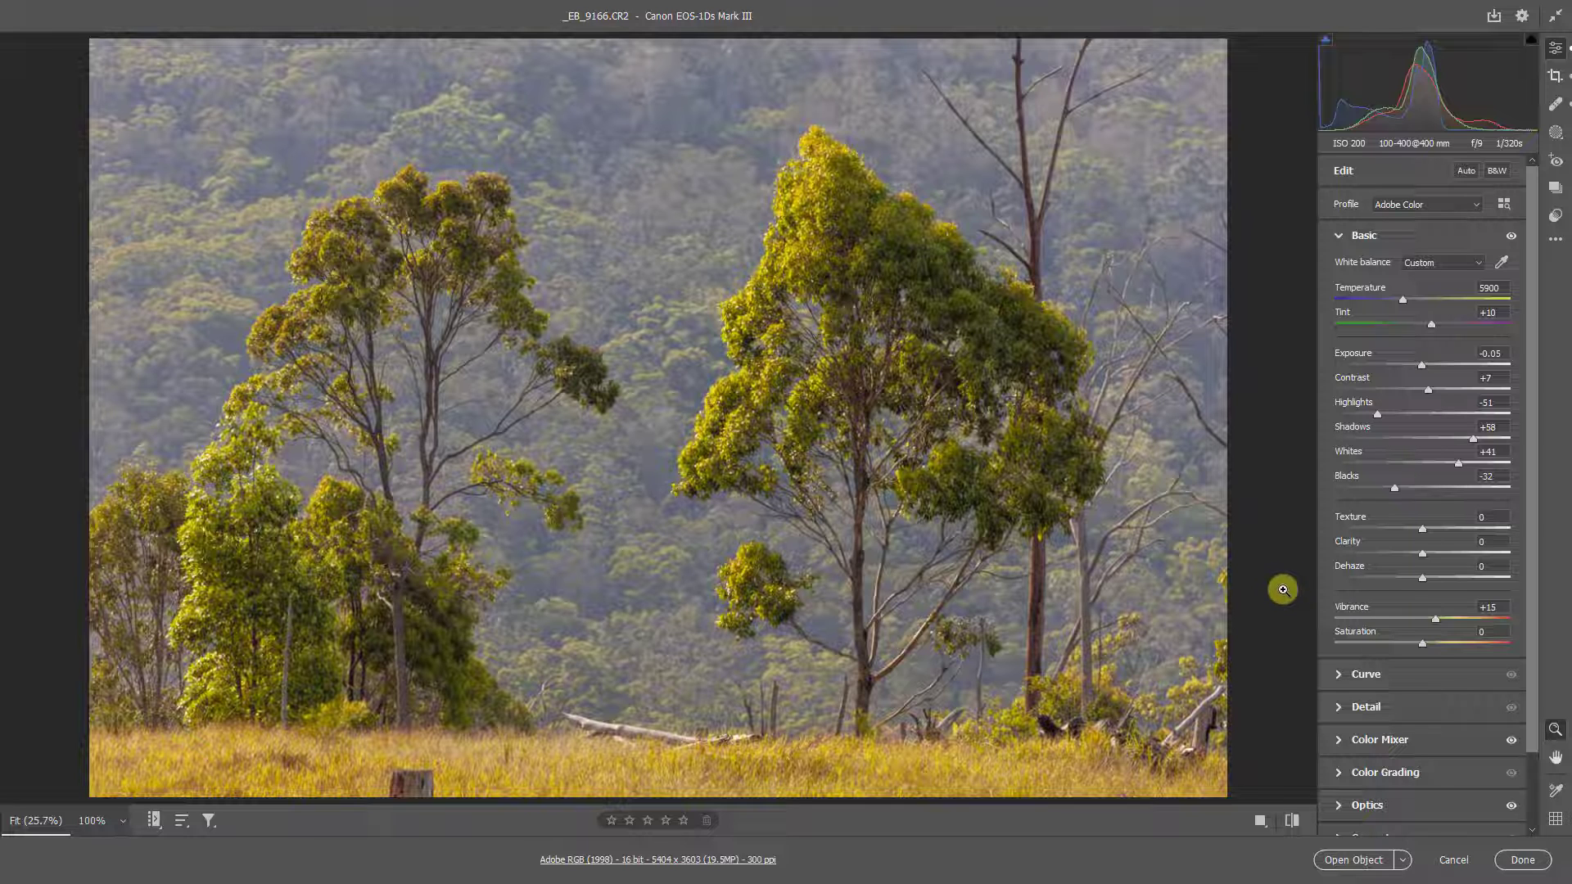
mouse_move(408, 781)
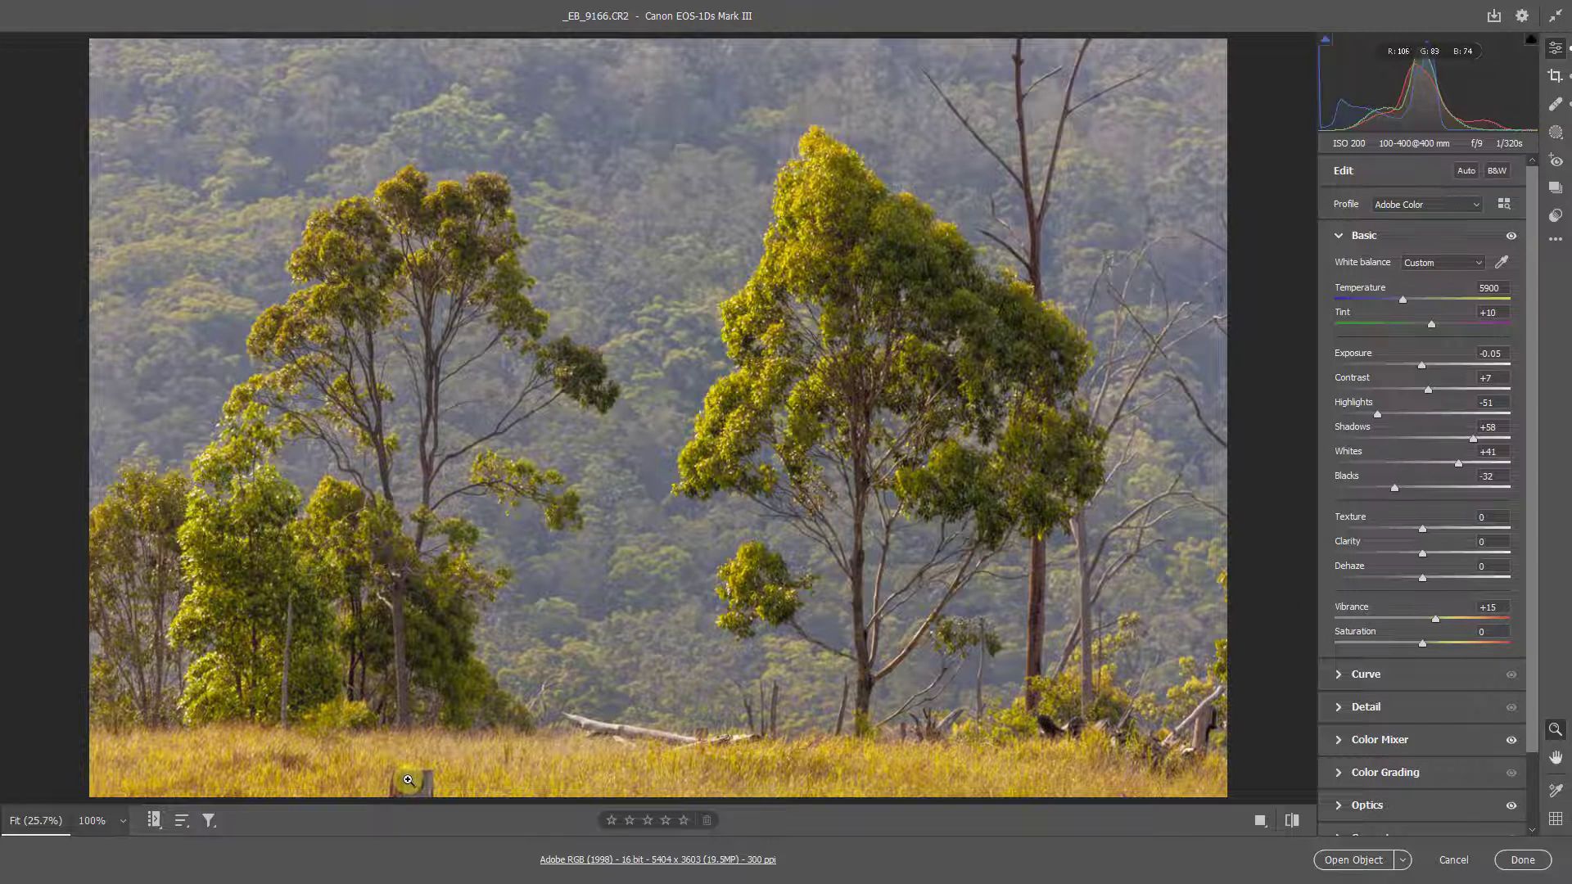
Step: Zoom the golden-grass photo to Actual Size and pan to the tree stump
right_click(410, 778)
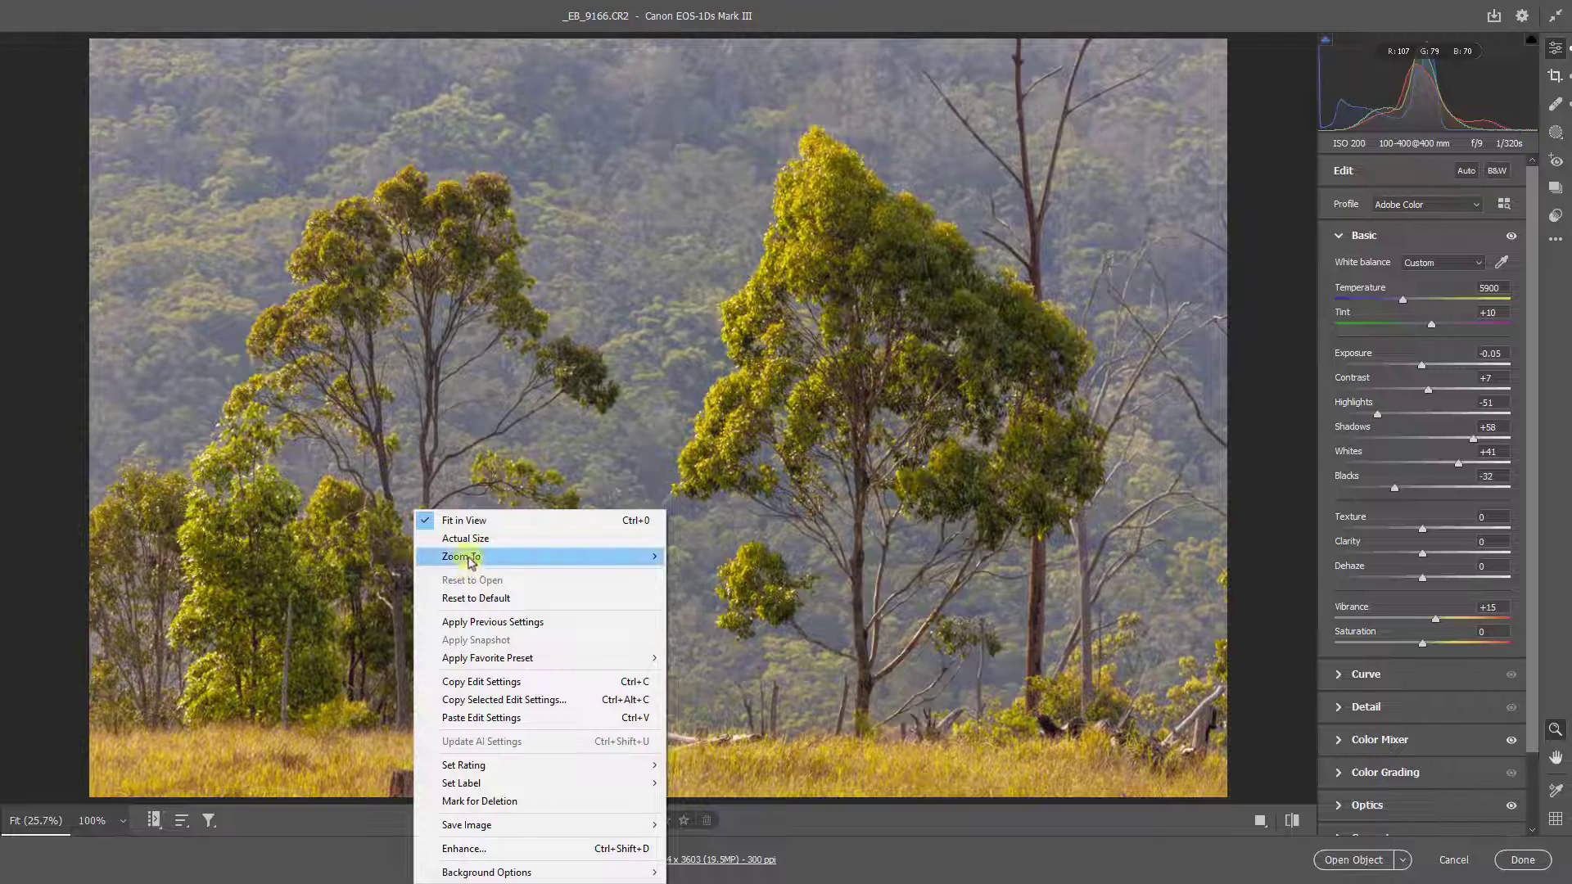
left_click(465, 538)
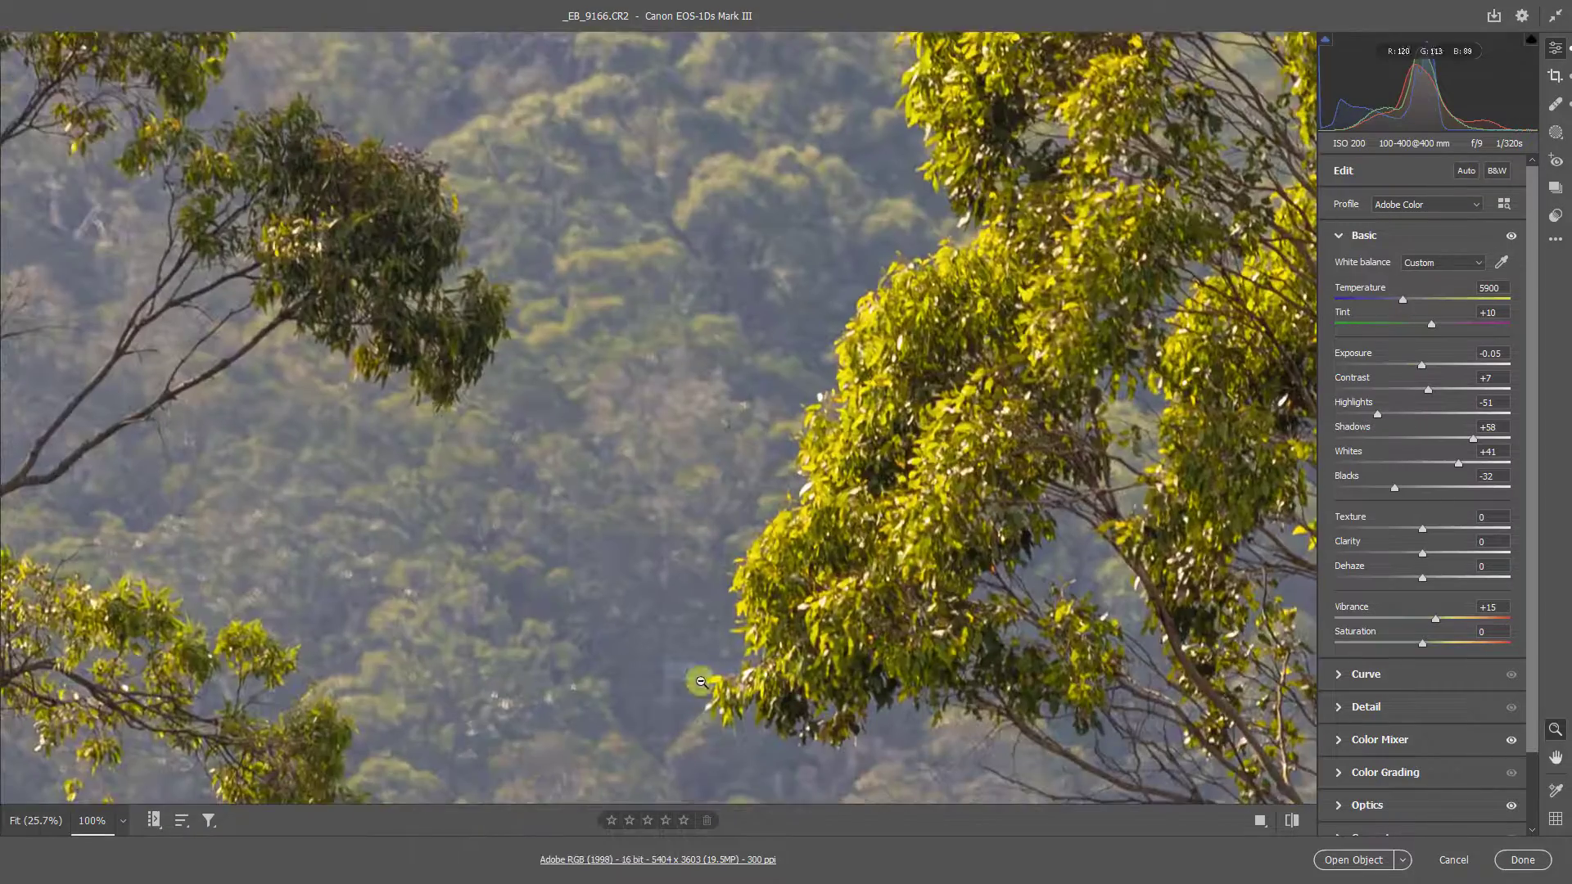
left_click_drag(700, 682, 777, 464)
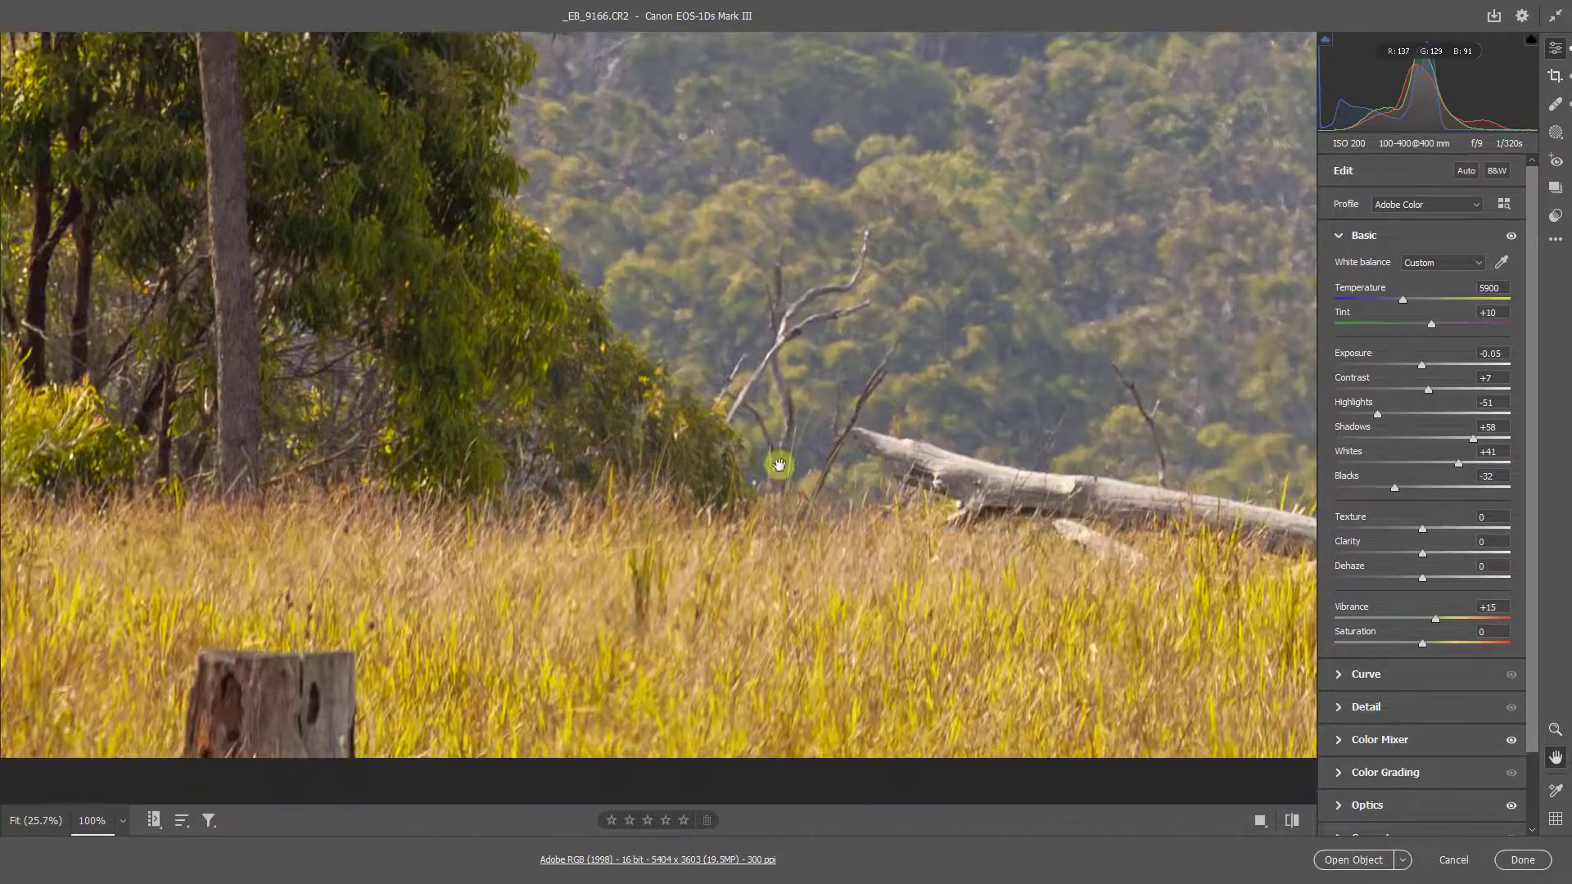
left_click_drag(779, 464, 1200, 478)
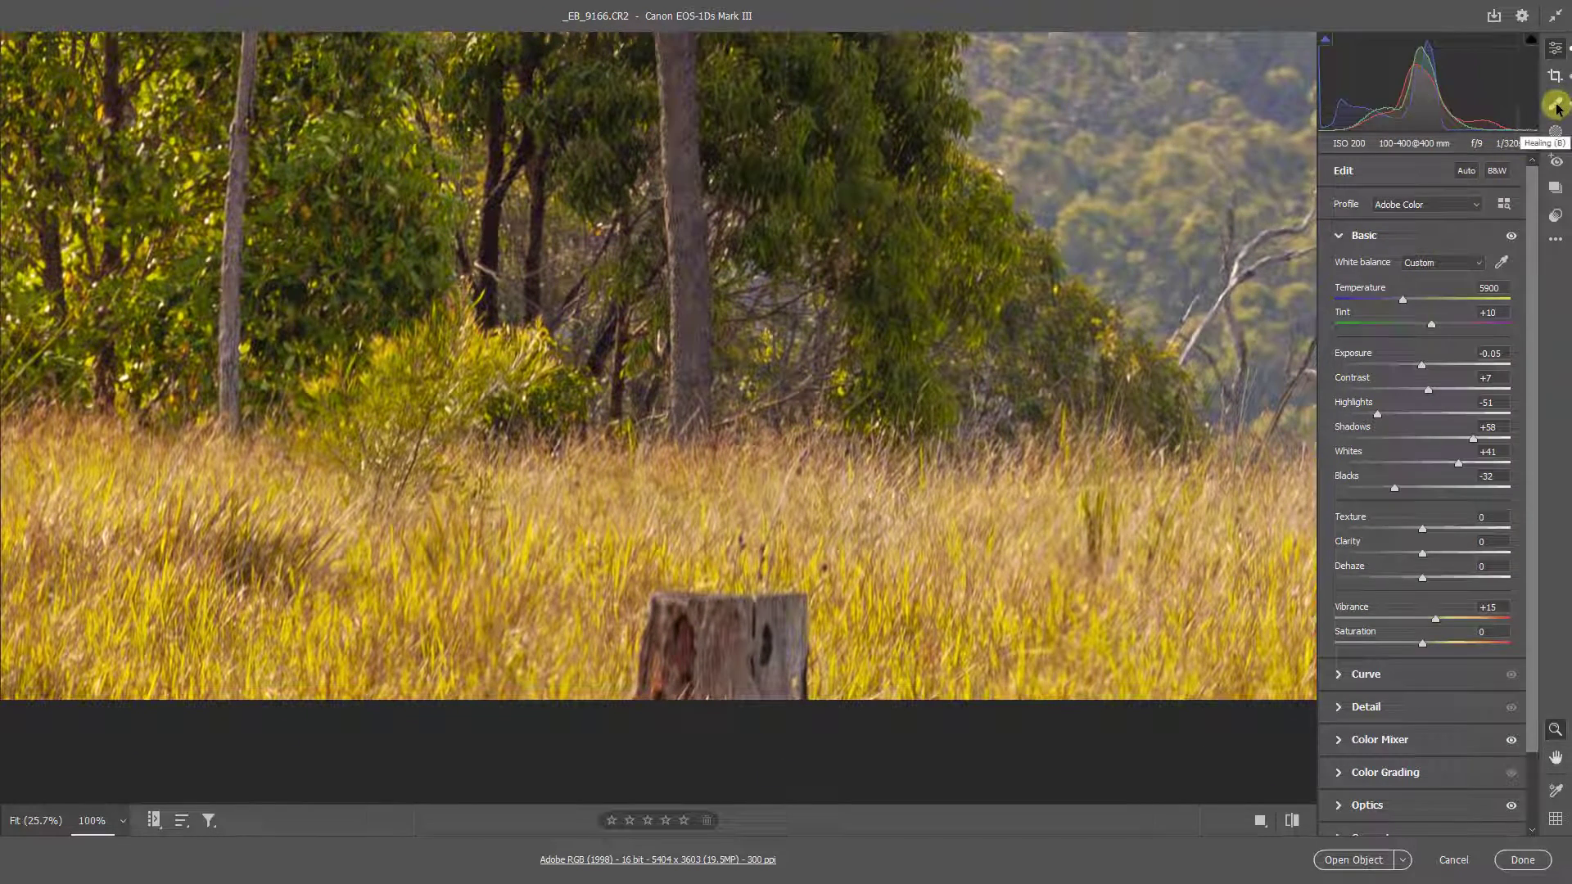
Step: Use Content-Aware Remove to paint out the tree stump and fallen logs in the grass
left_click(1556, 105)
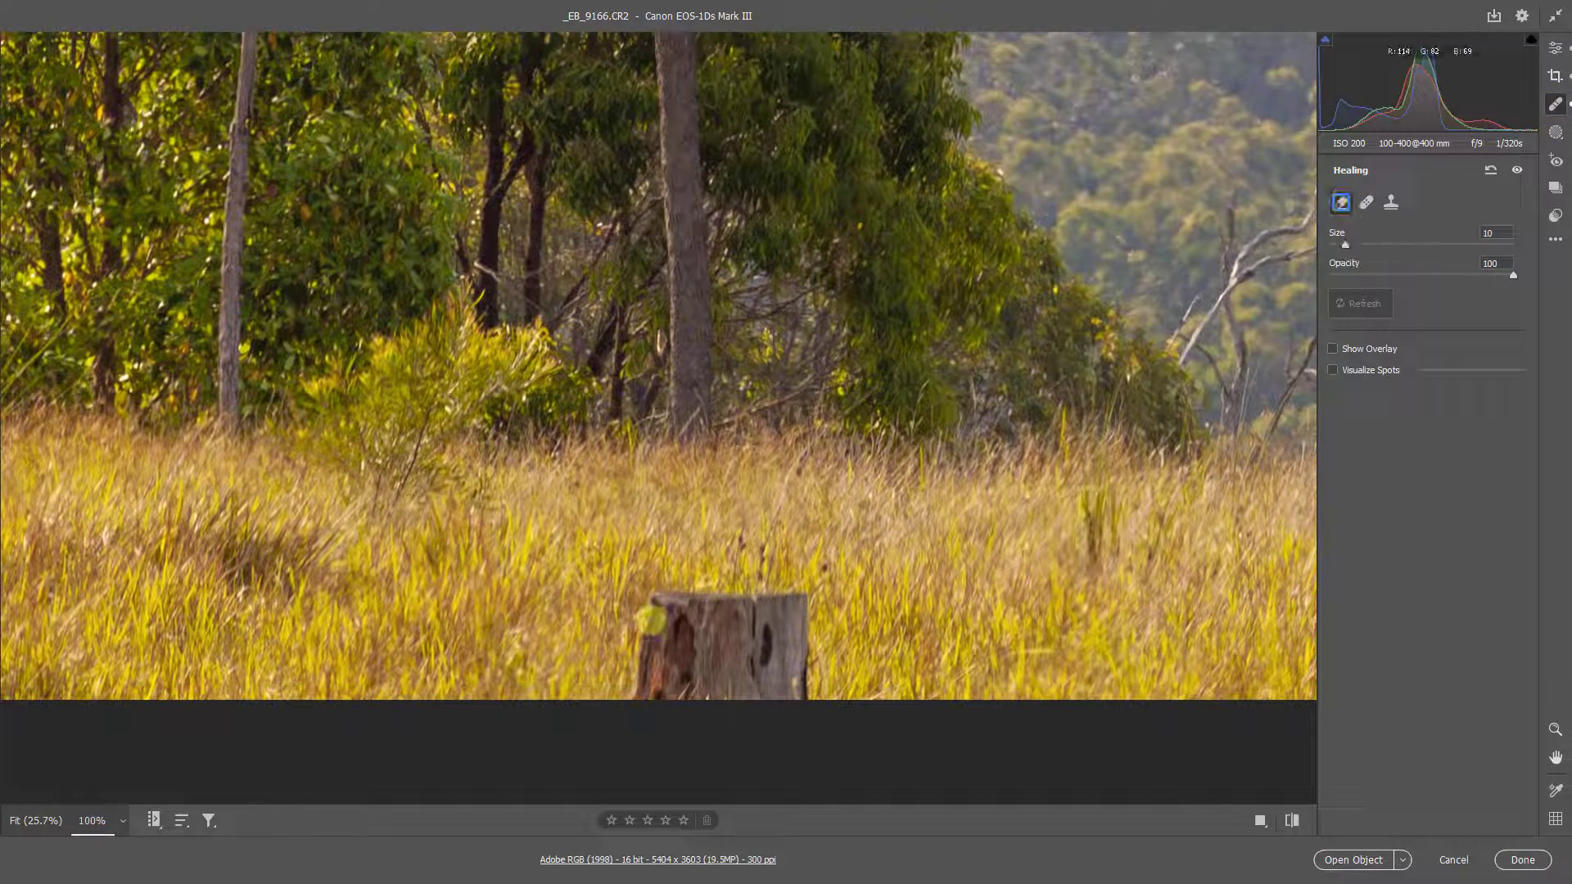
left_click_drag(631, 602, 782, 602)
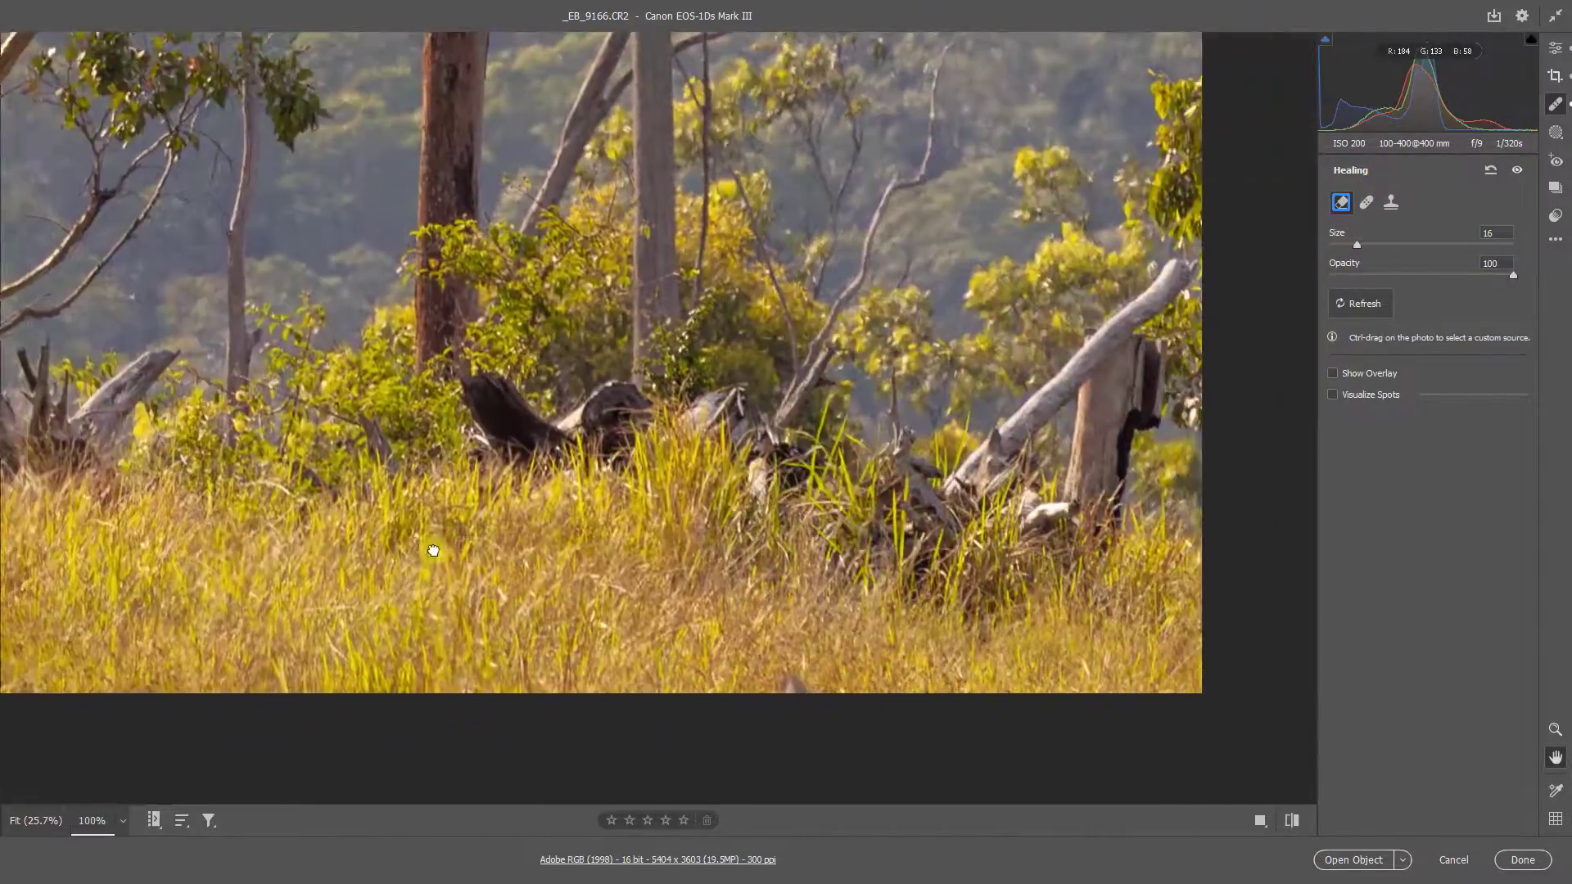
left_click_drag(433, 550, 492, 559)
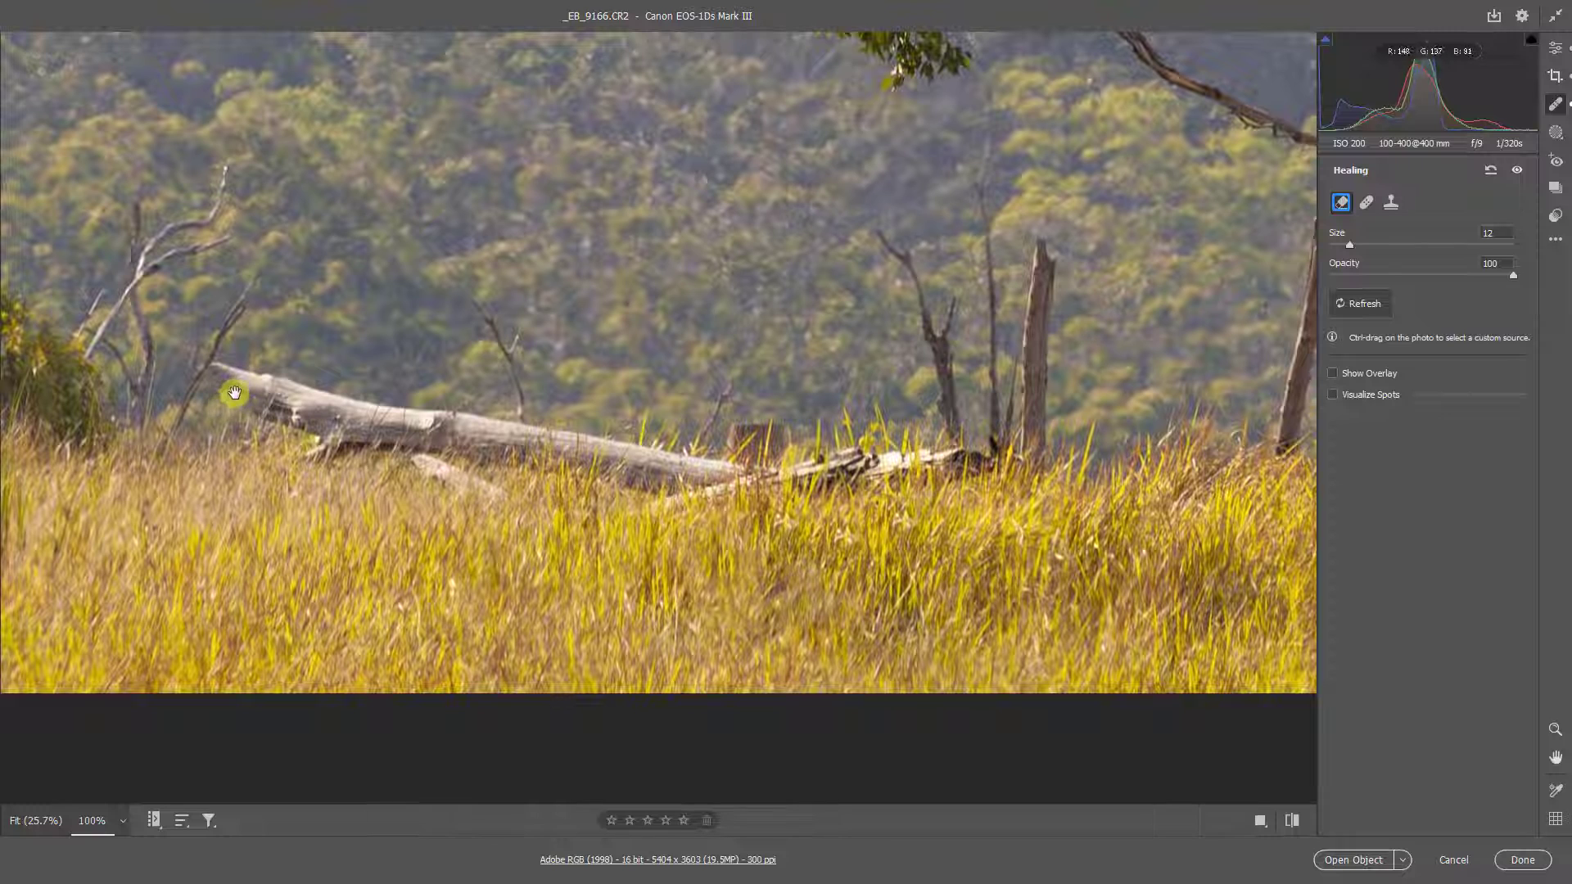
Step: Paint over the long fallen log and the dead branches behind it
left_click_drag(234, 392, 466, 438)
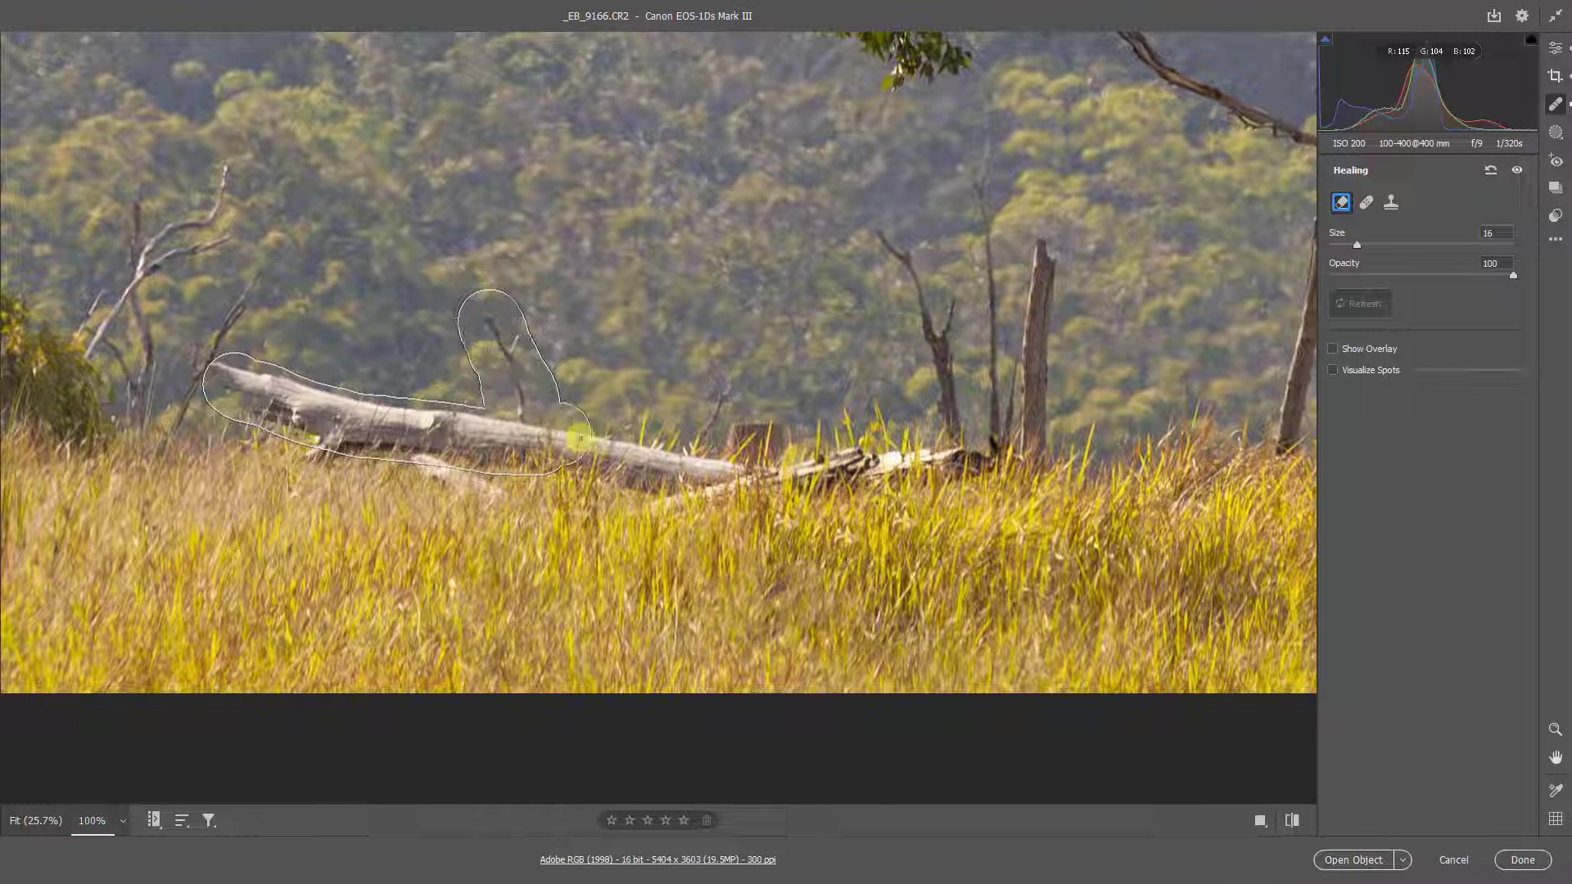
left_click_drag(582, 439, 892, 426)
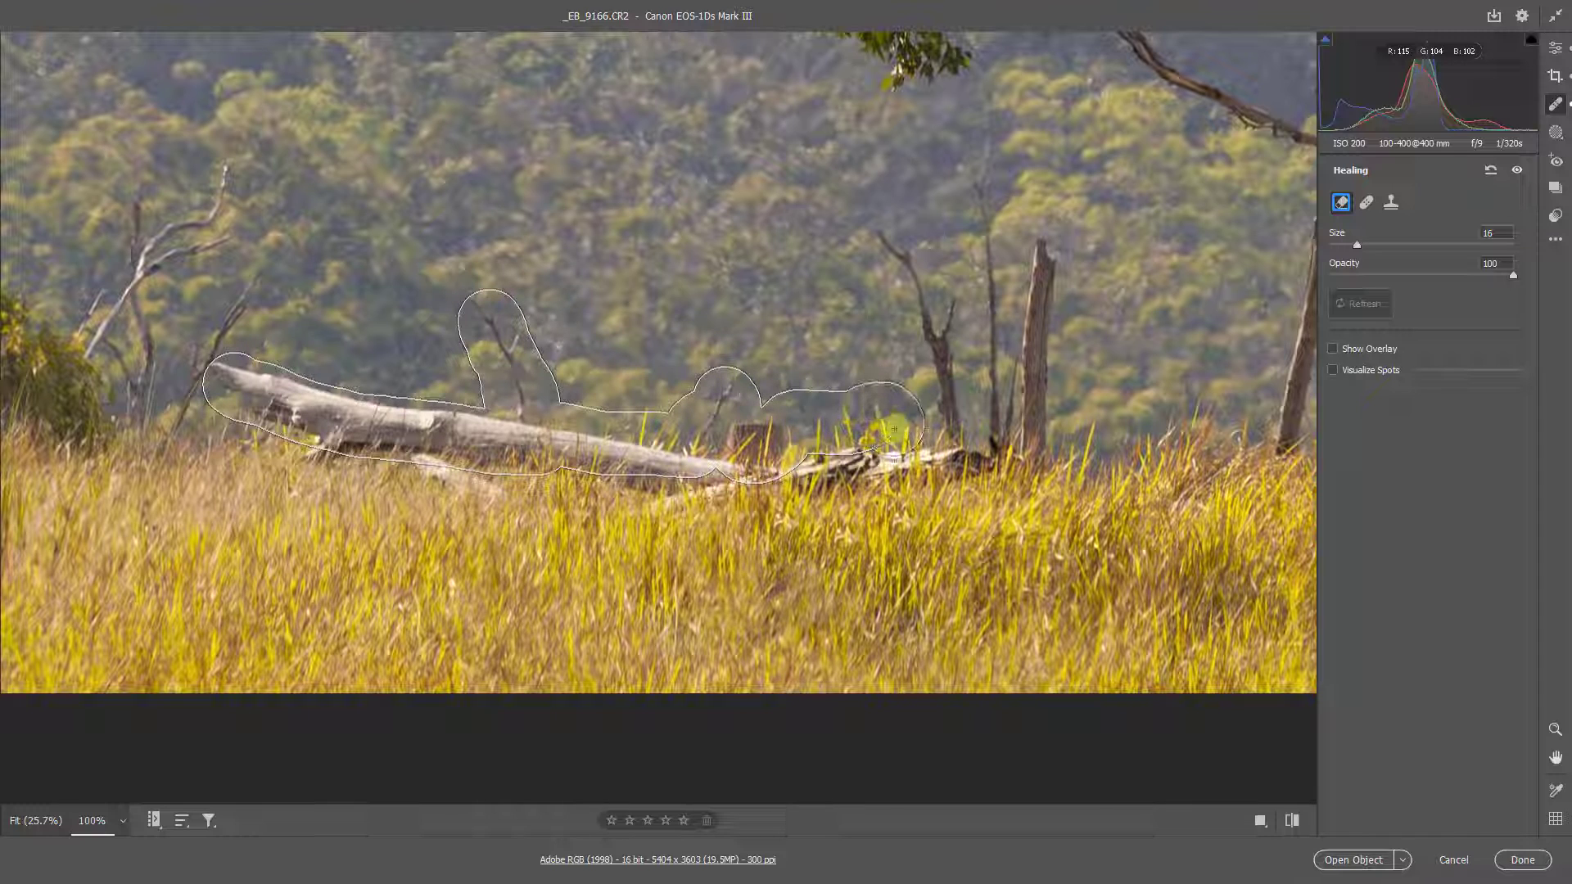